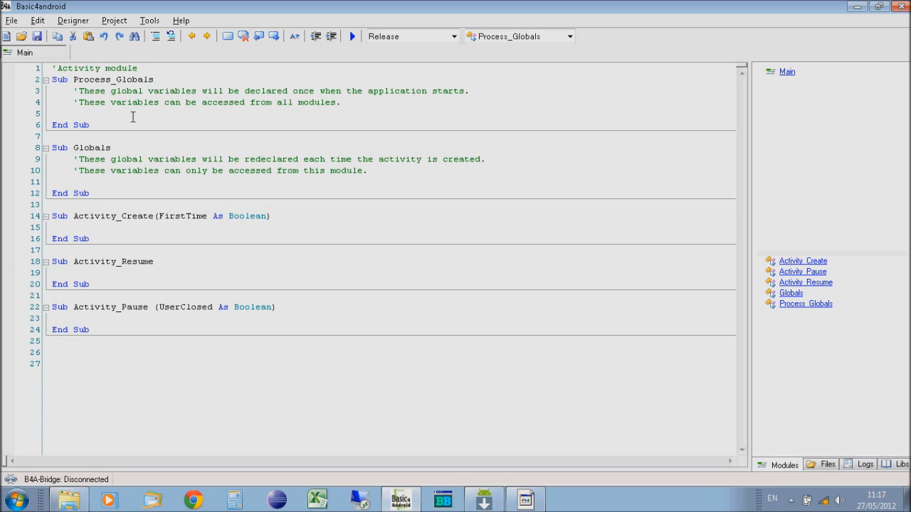
pyautogui.moveTo(123, 72)
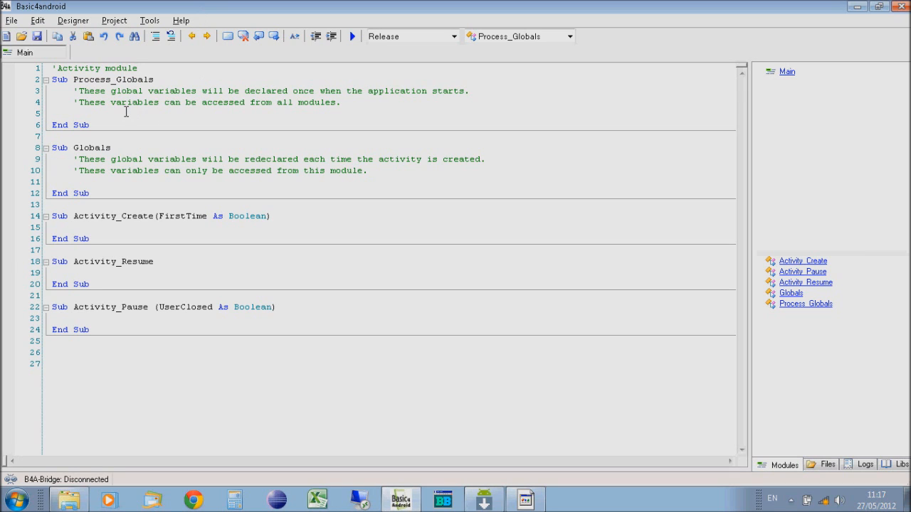
# - Look over the empty Process_Globals, Globals, Activity_Create and Activity_Pause subs
pyautogui.click(52, 114)
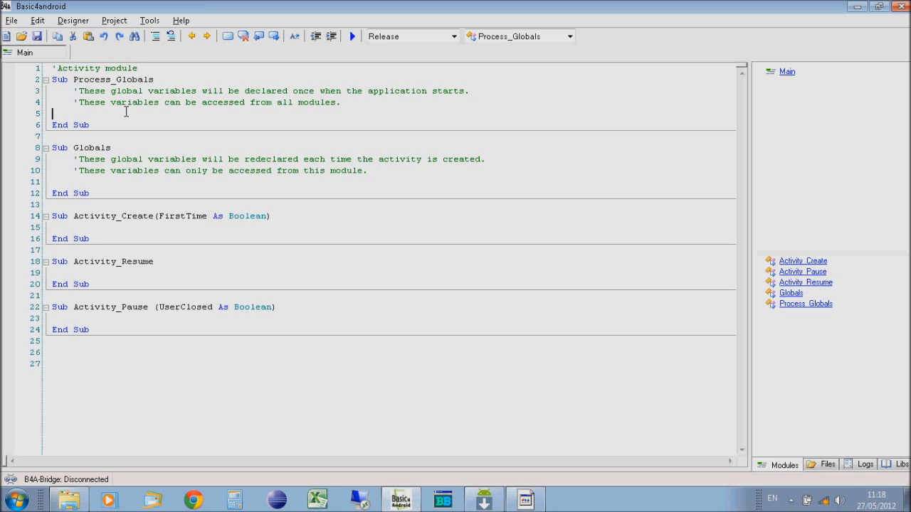
pyautogui.moveTo(148, 117)
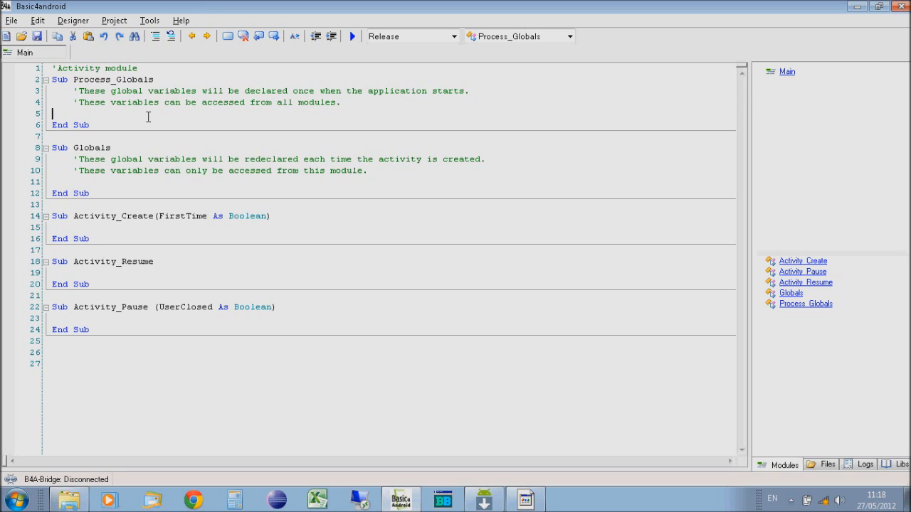
pyautogui.moveTo(440, 423)
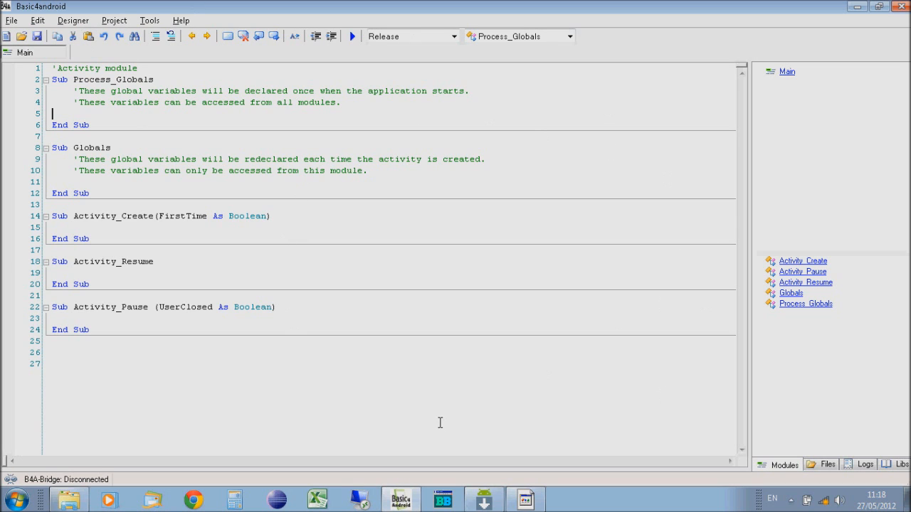
pyautogui.moveTo(382, 238)
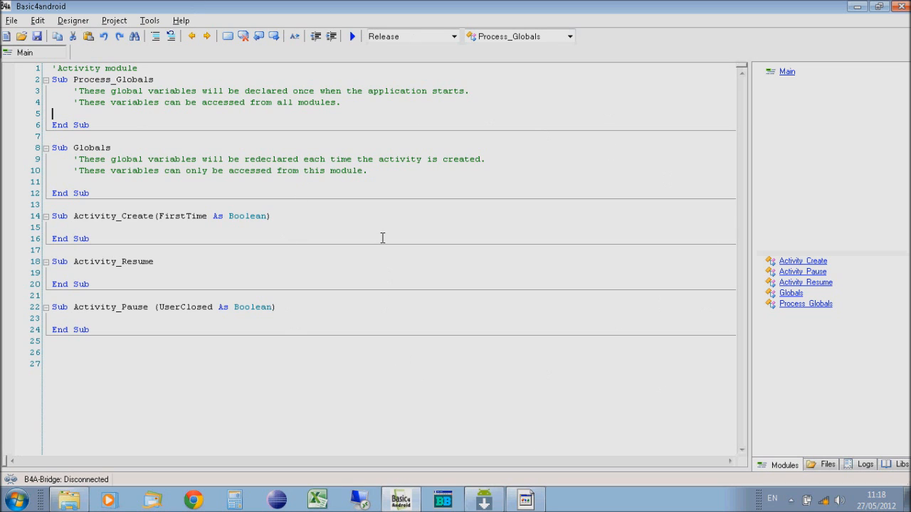
pyautogui.moveTo(132, 242)
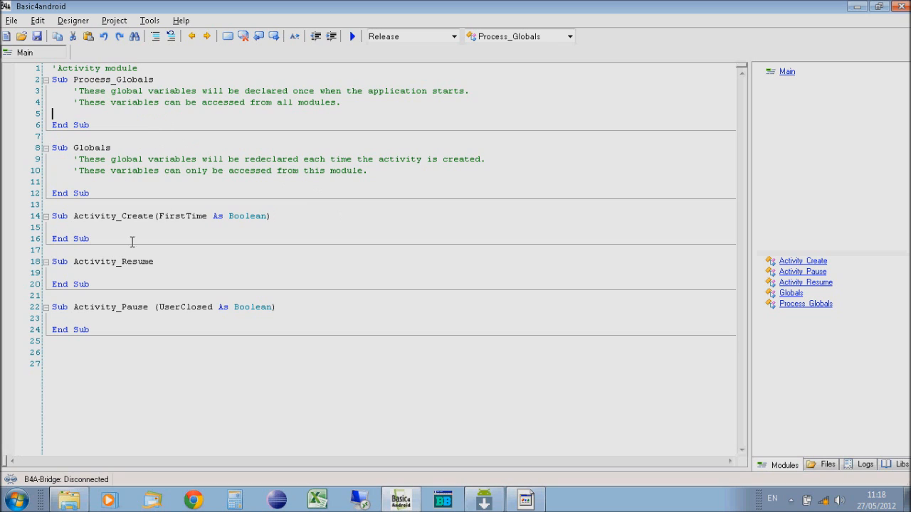
pyautogui.moveTo(175, 250)
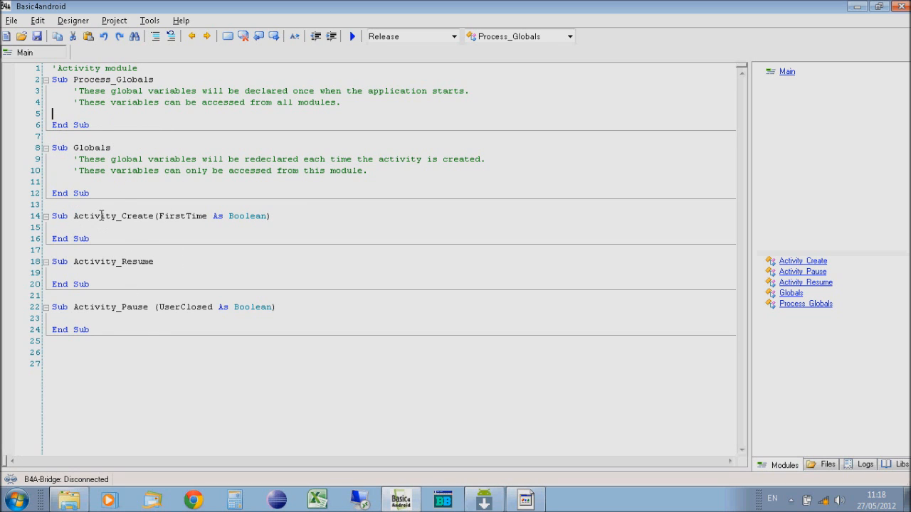
pyautogui.moveTo(339, 345)
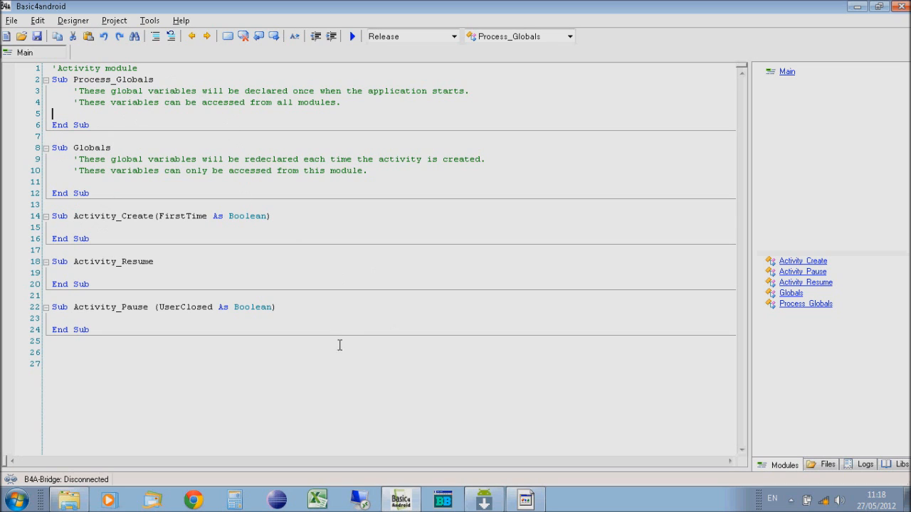
pyautogui.moveTo(318, 382)
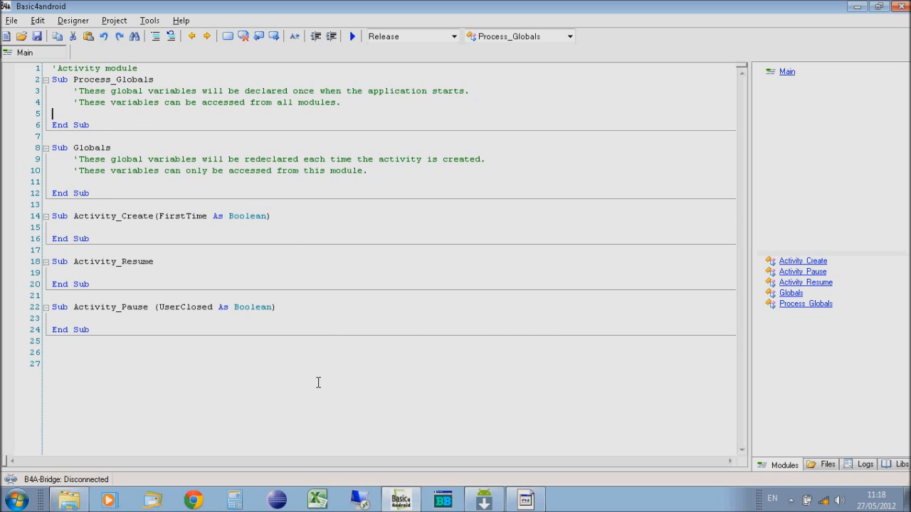
pyautogui.moveTo(302, 365)
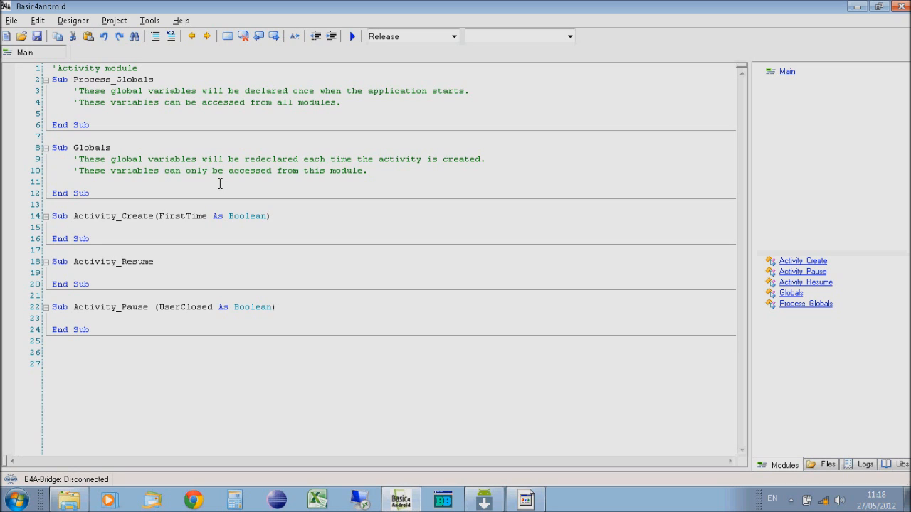
pyautogui.moveTo(120, 211)
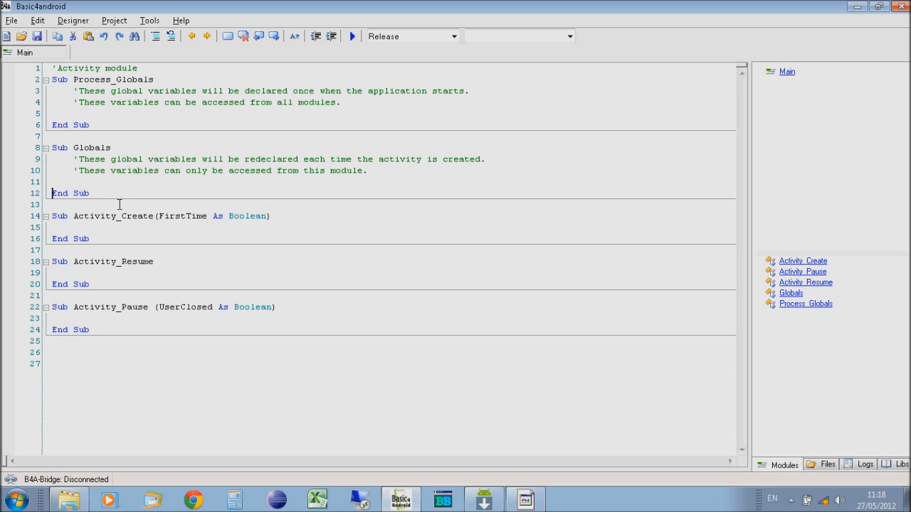
pyautogui.click(84, 102)
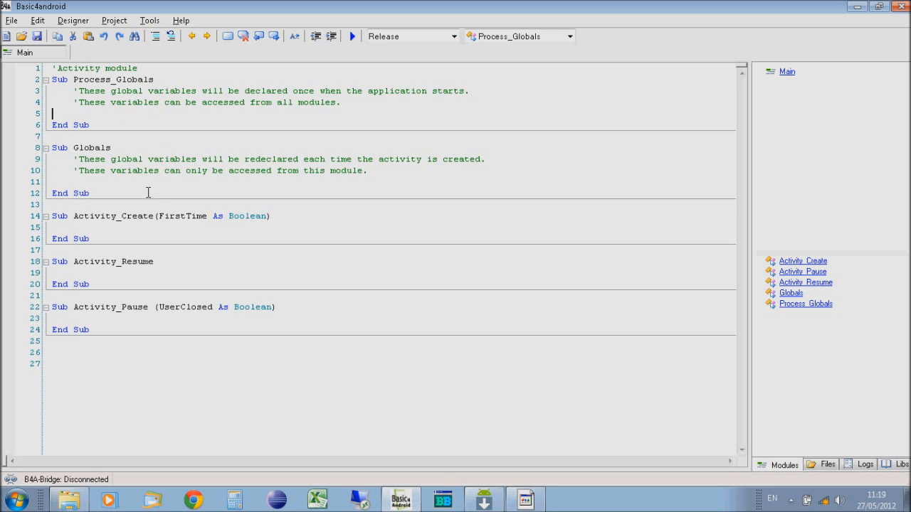
pyautogui.click(155, 145)
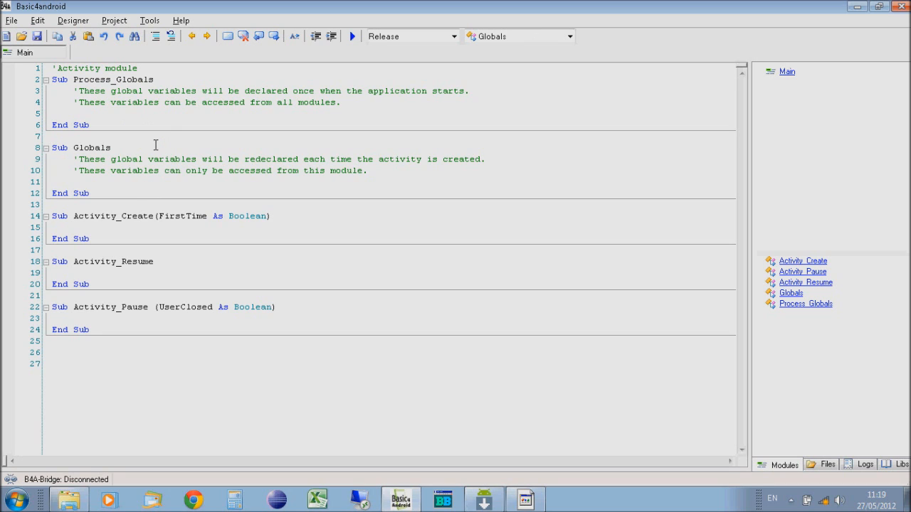
pyautogui.moveTo(98, 182)
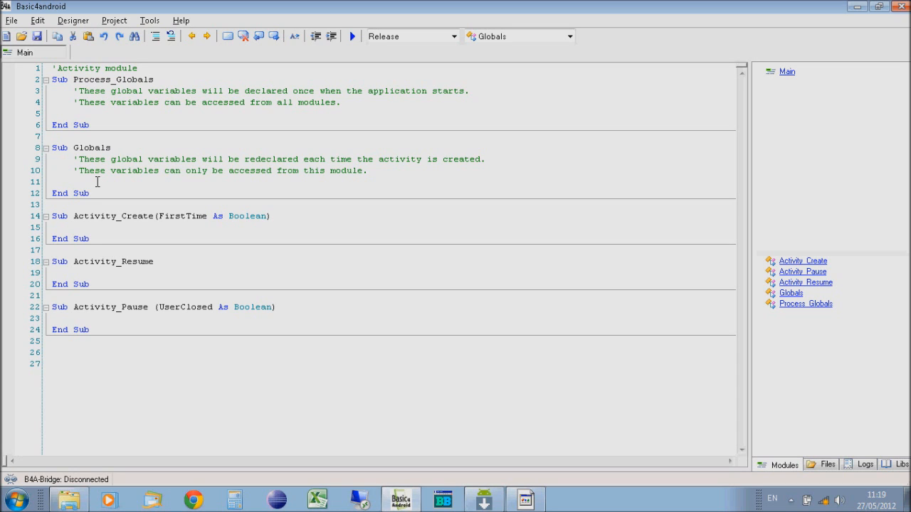
pyautogui.click(53, 181)
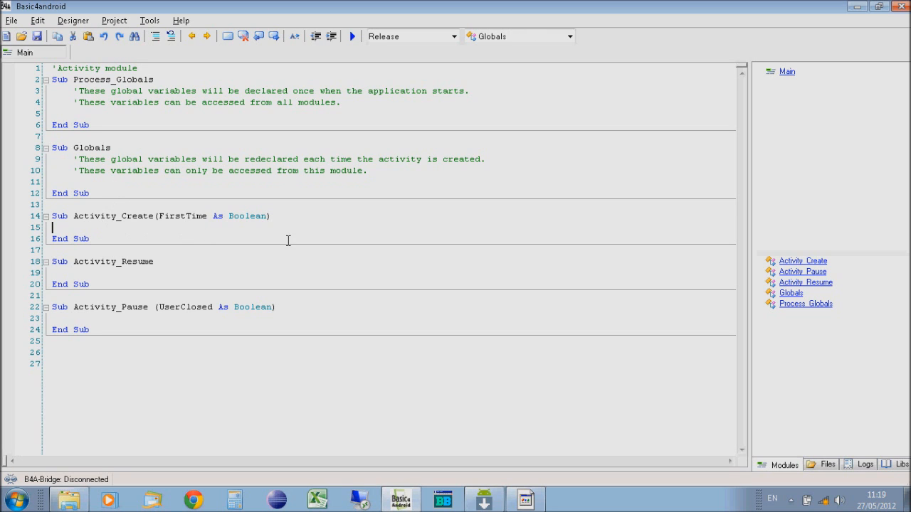
pyautogui.click(91, 227)
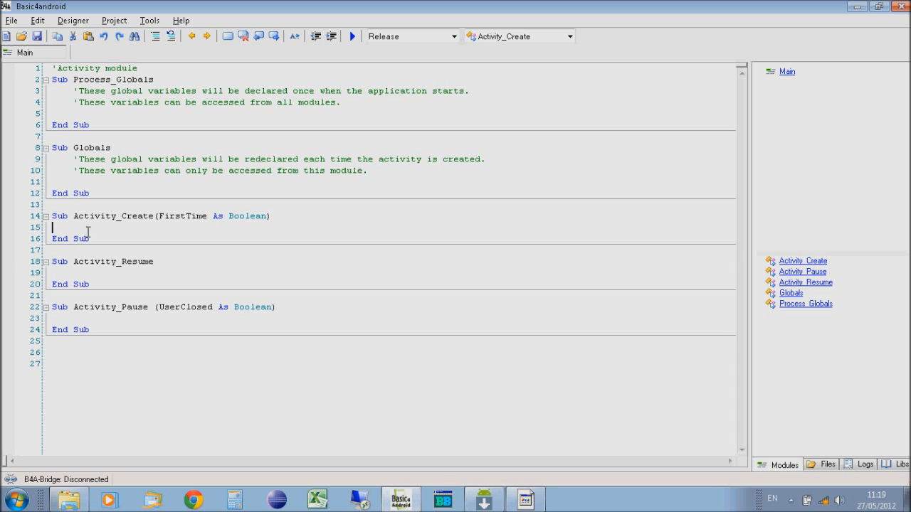
pyautogui.moveTo(145, 98)
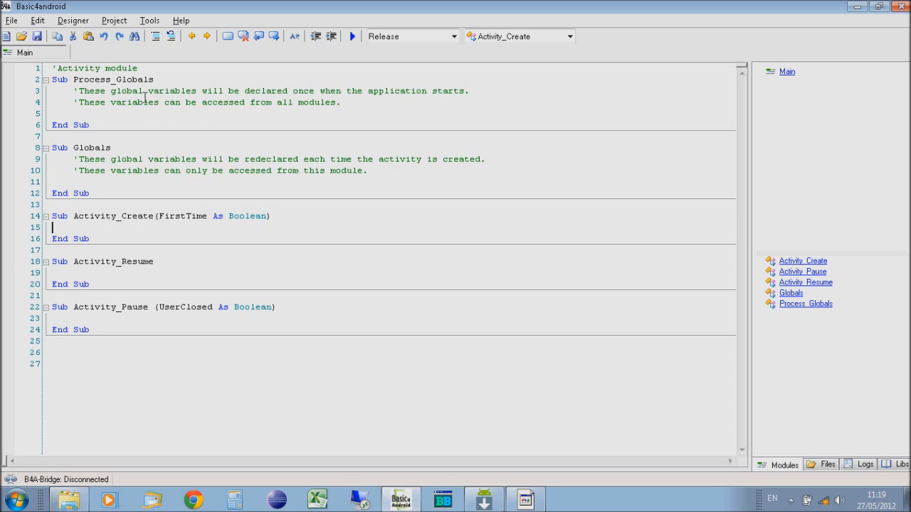
pyautogui.moveTo(115, 267)
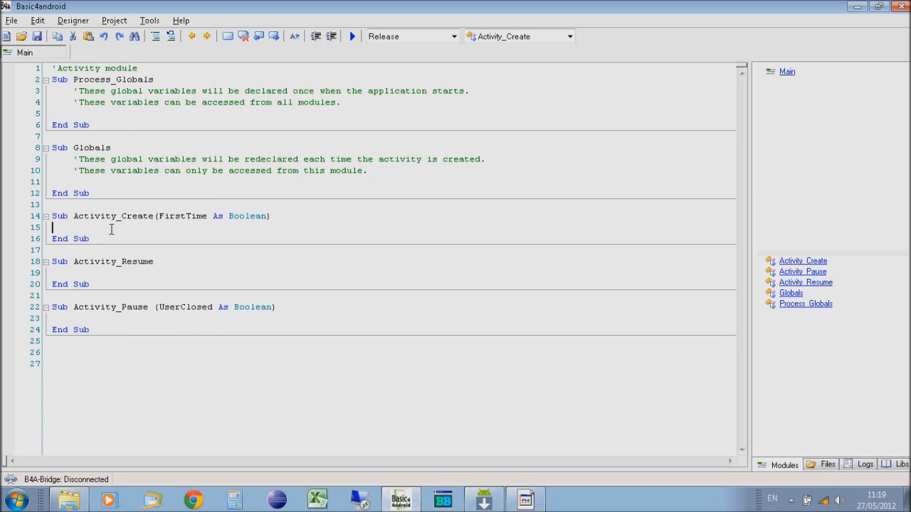
pyautogui.moveTo(168, 252)
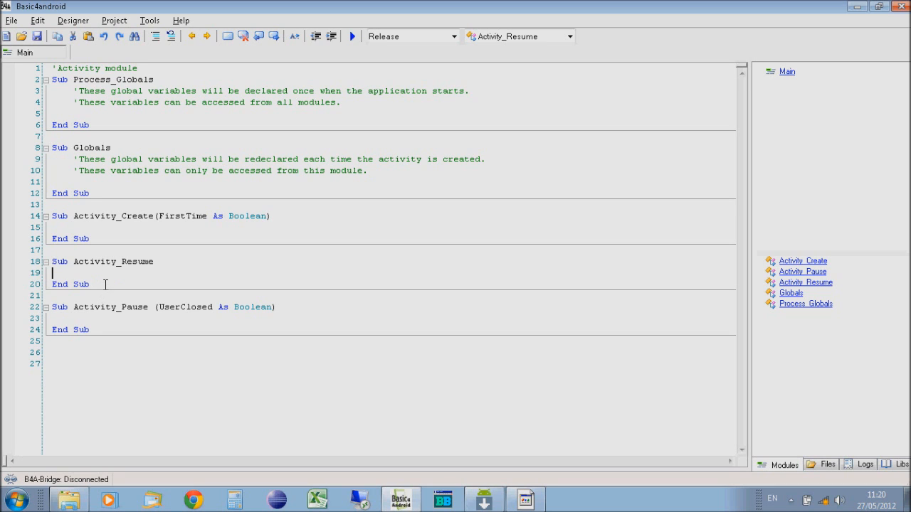
pyautogui.moveTo(101, 321)
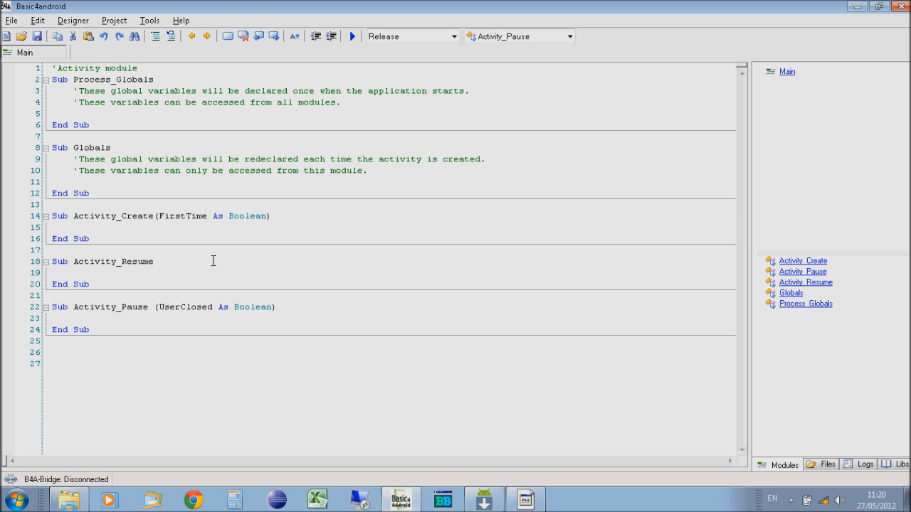
pyautogui.click(52, 318)
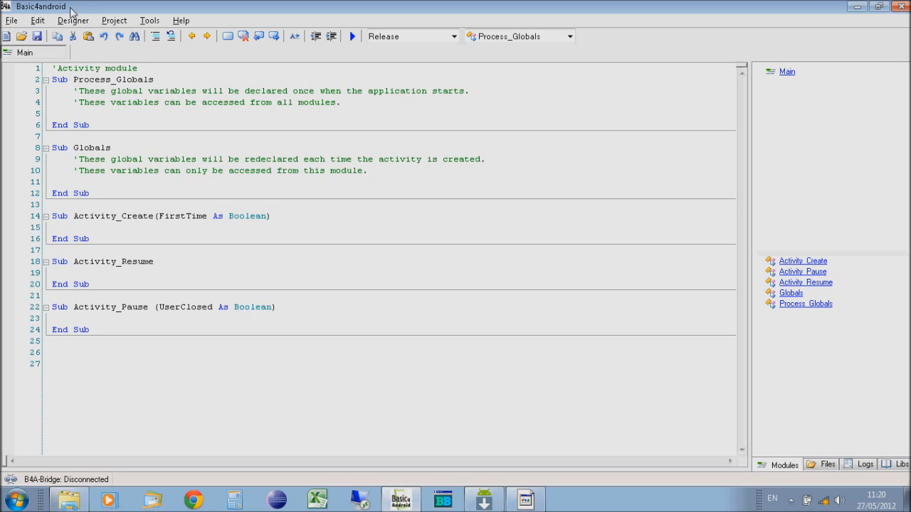
pyautogui.moveTo(32, 24)
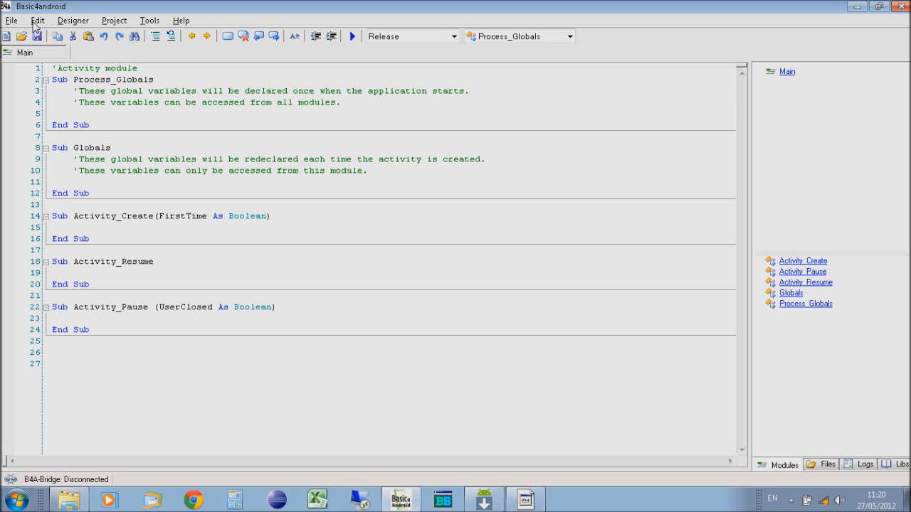
# - Start Save As for the project and open the Youtube projects folder
pyautogui.click(11, 20)
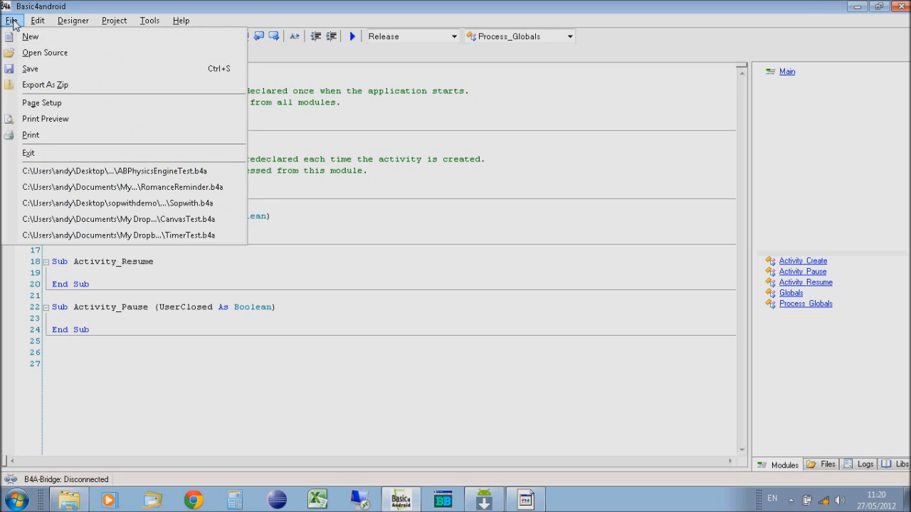
pyautogui.click(30, 68)
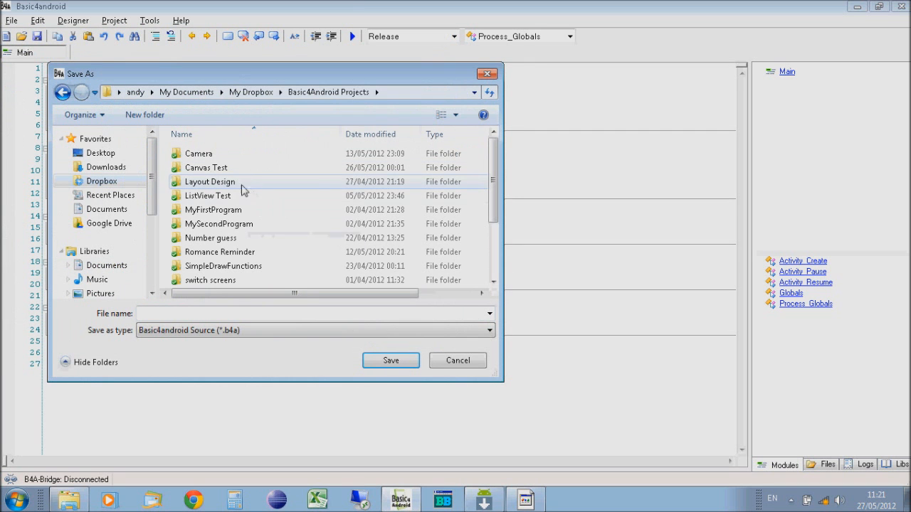
pyautogui.scroll(-3)
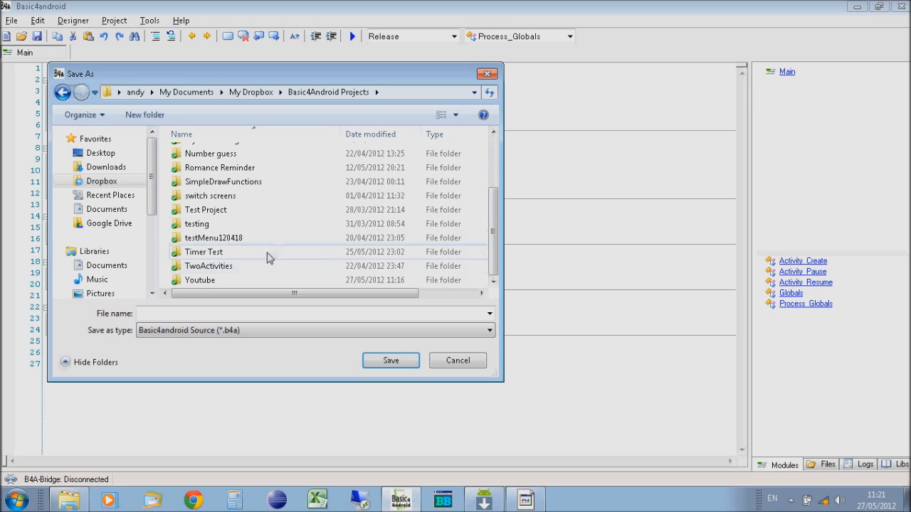
pyautogui.doubleClick(200, 279)
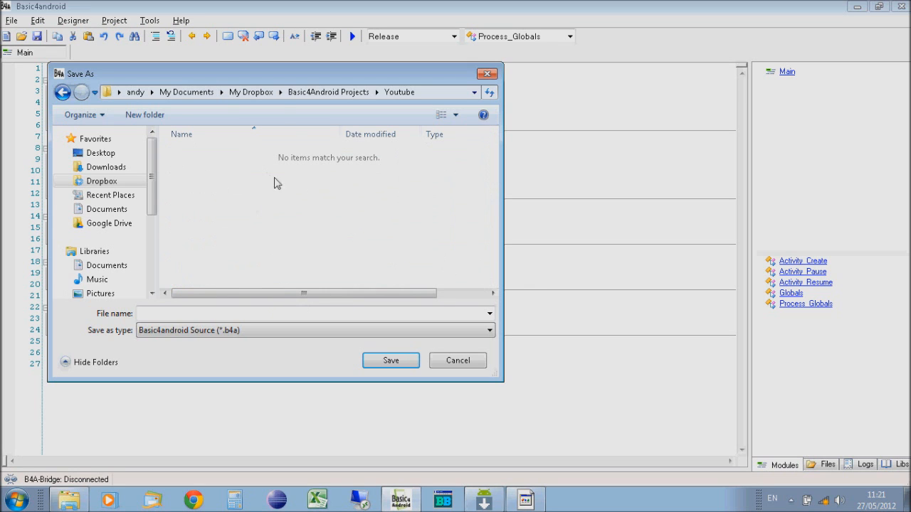
pyautogui.moveTo(339, 76)
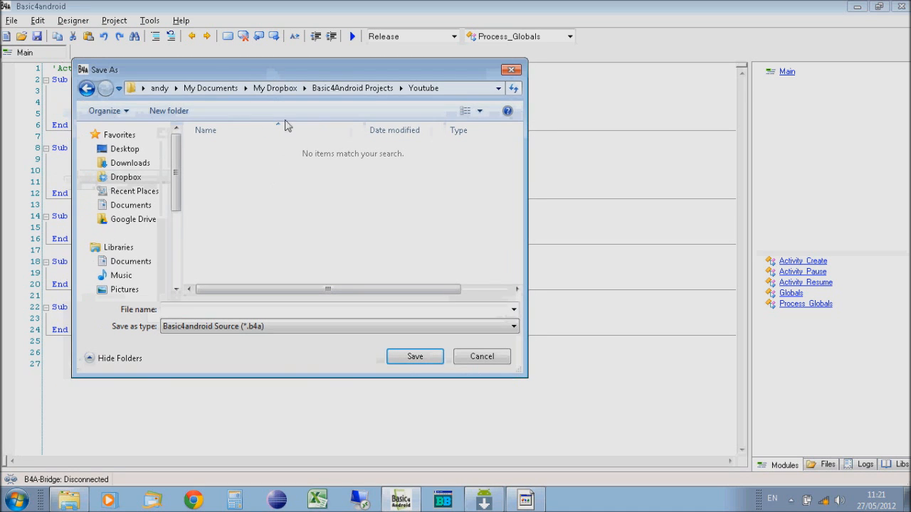
pyautogui.moveTo(168, 110)
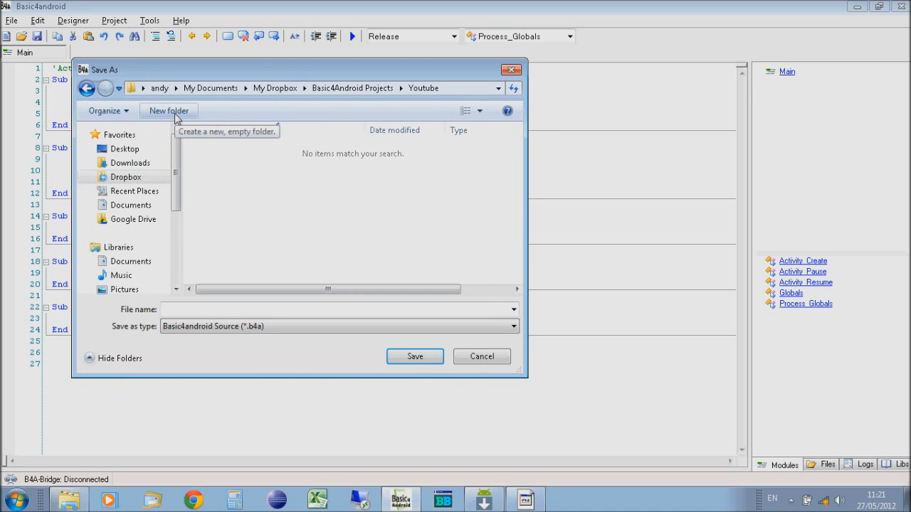
# - Create a 'Tutorial 1' folder and save the project inside as Tutorial1
pyautogui.click(169, 110)
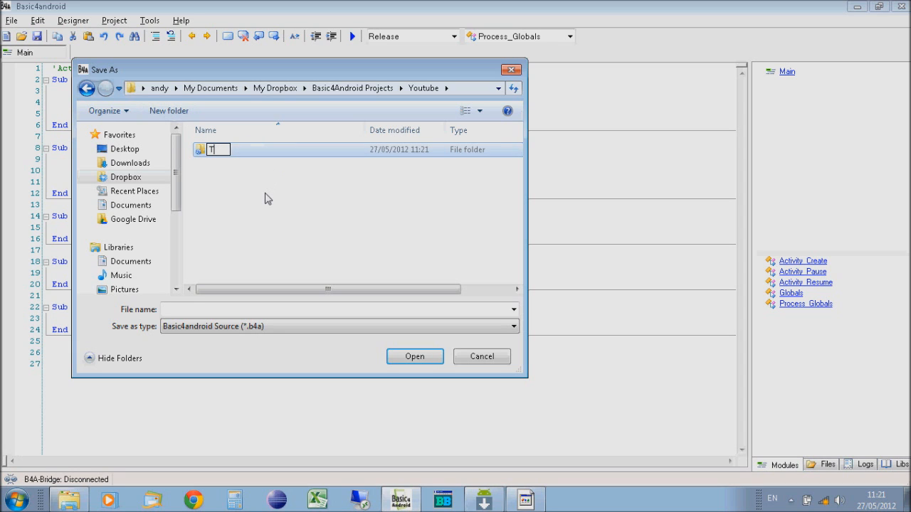
pyautogui.write('Tutorial 1')
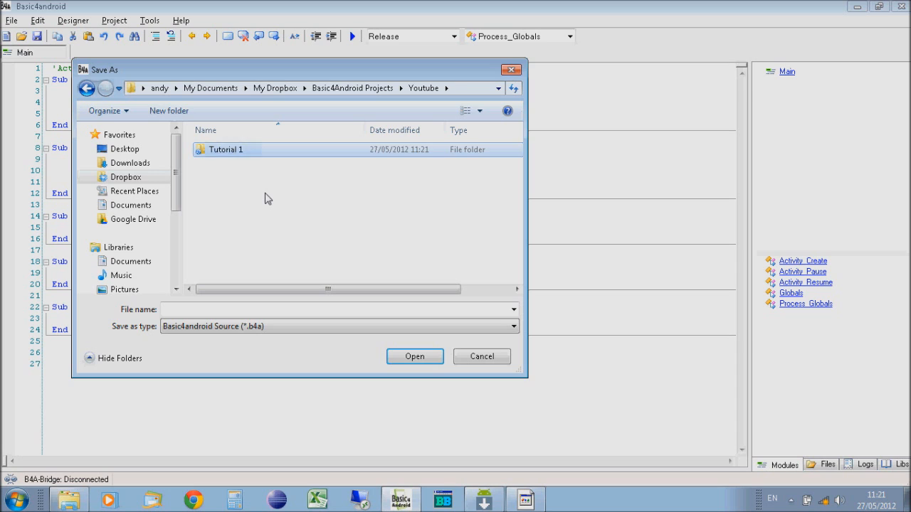
pyautogui.doubleClick(227, 149)
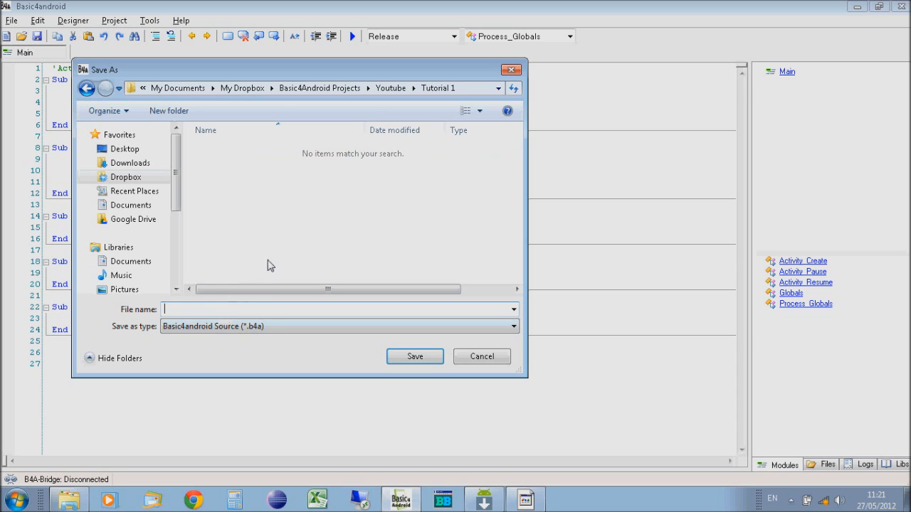
pyautogui.write('Tutorial1')
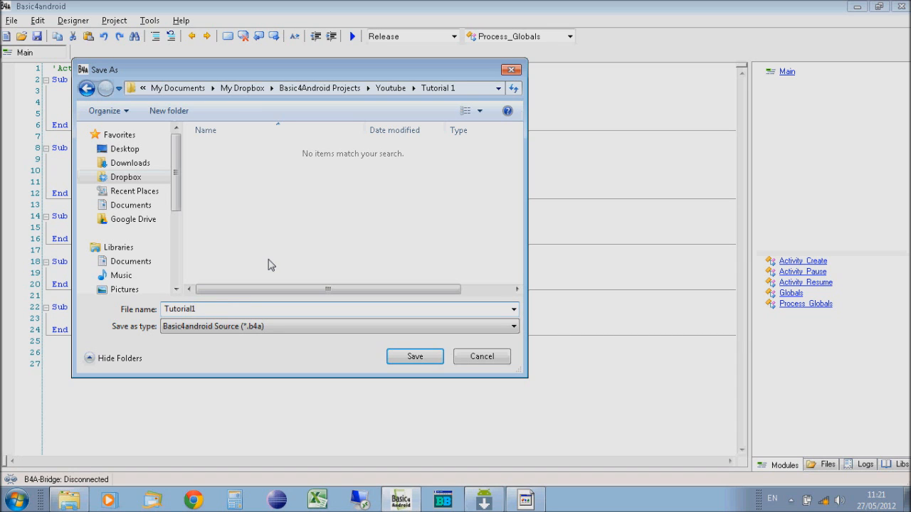
pyautogui.click(414, 356)
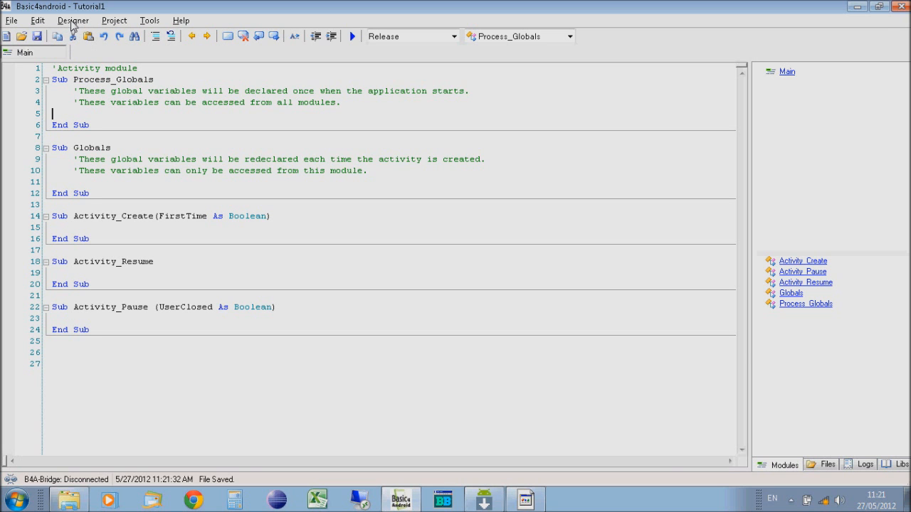
pyautogui.click(72, 20)
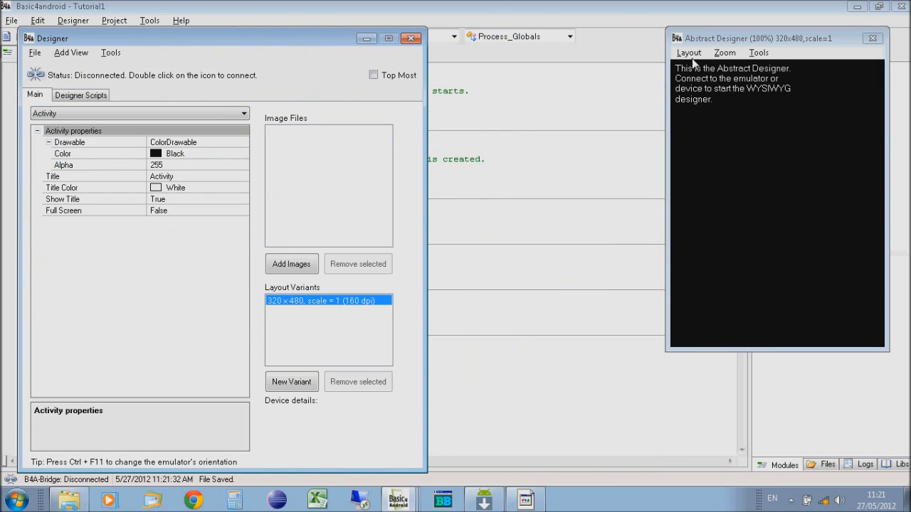
pyautogui.moveTo(754, 38); pyautogui.dragTo(512, 106)
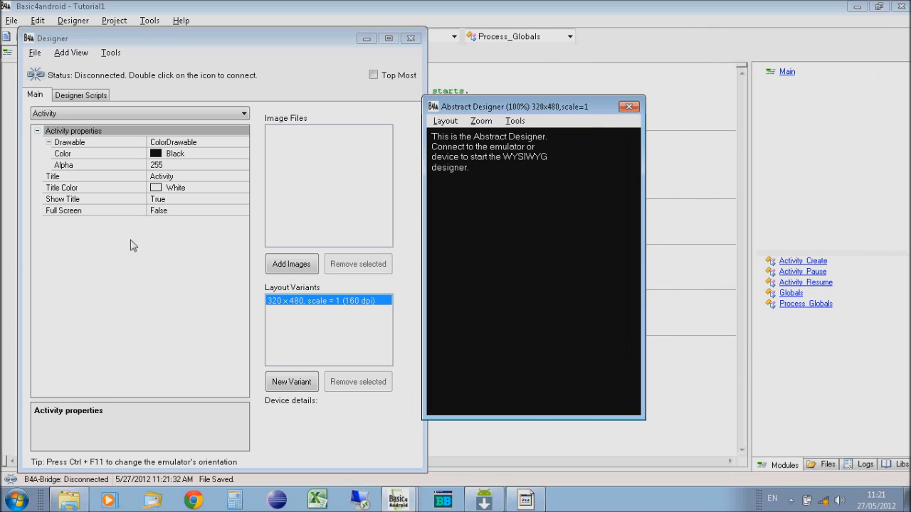
pyautogui.moveTo(128, 262)
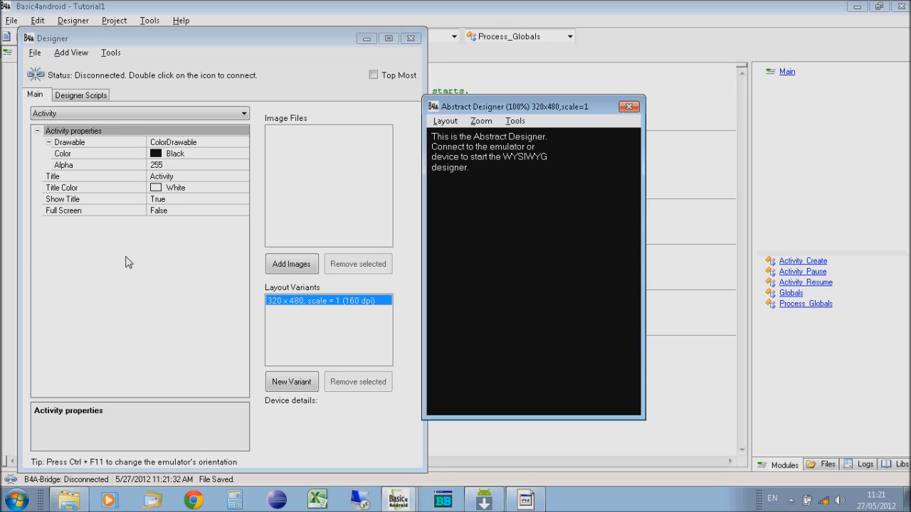
pyautogui.moveTo(303, 329)
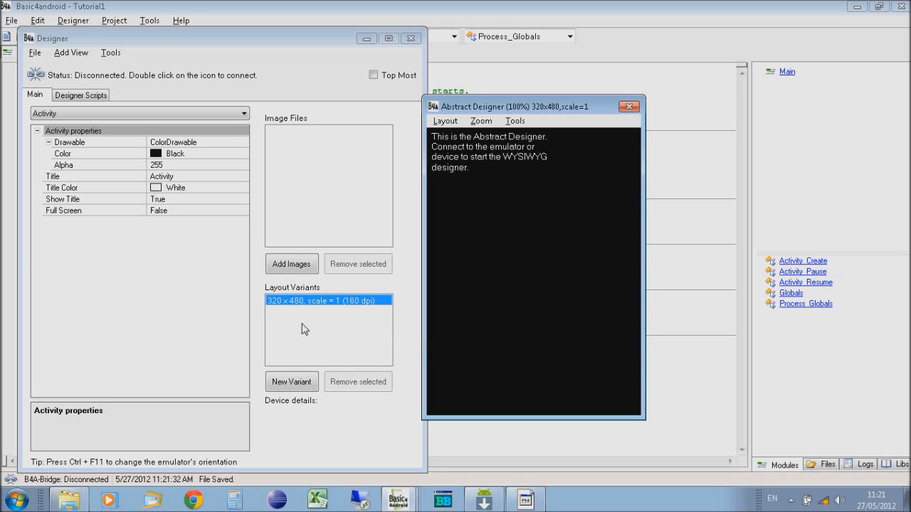
pyautogui.moveTo(329, 348)
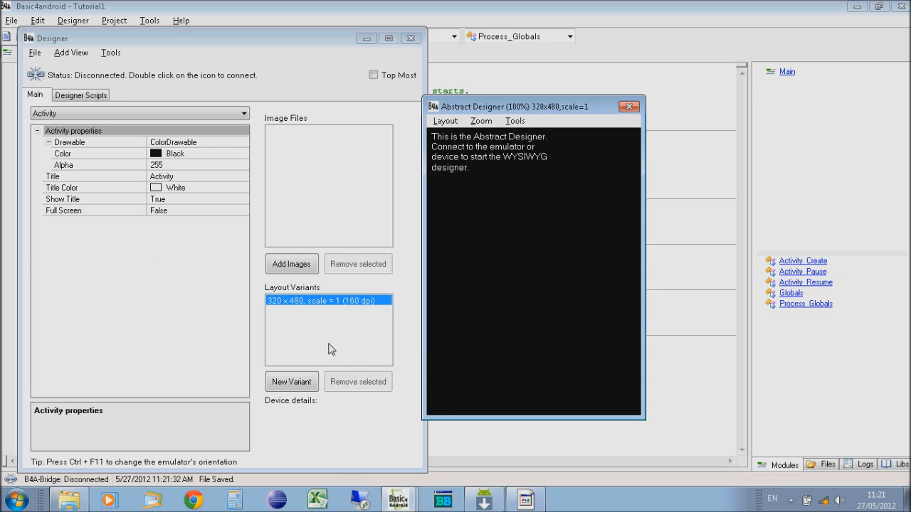
pyautogui.moveTo(518, 235)
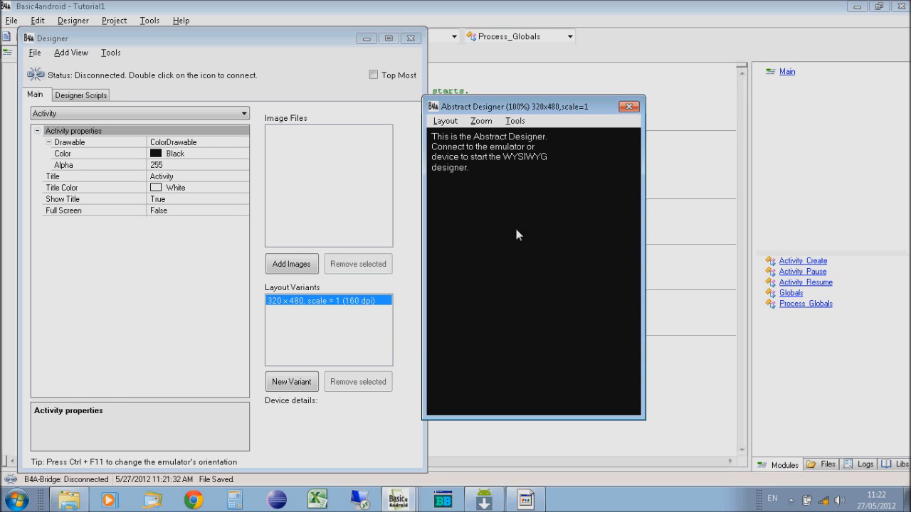
pyautogui.moveTo(526, 245)
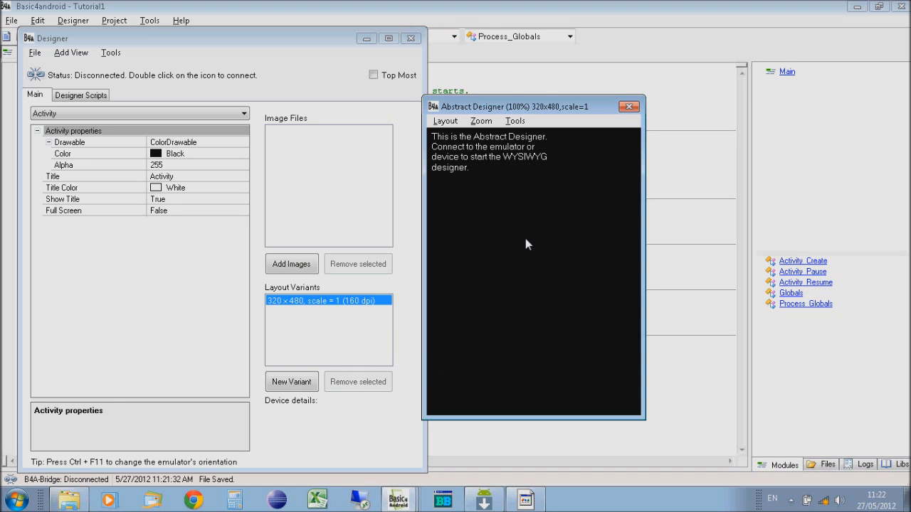
pyautogui.moveTo(496, 230)
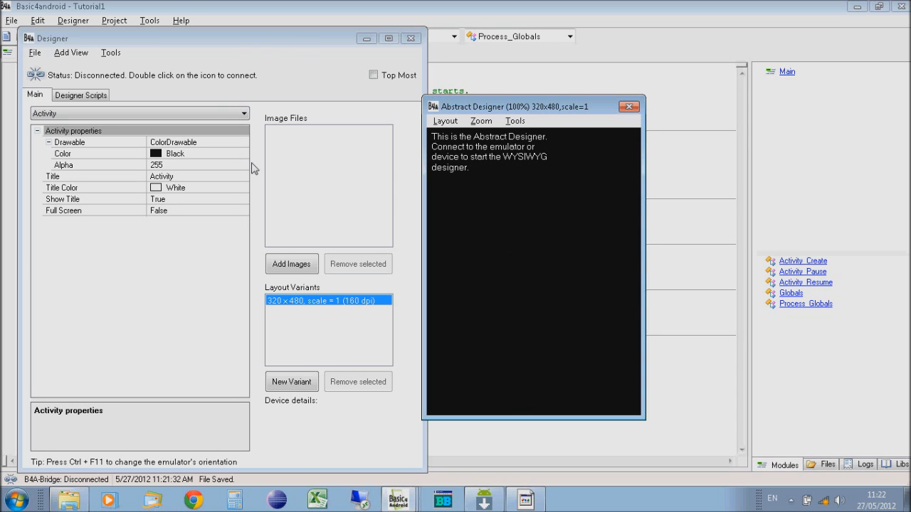
pyautogui.moveTo(619, 265)
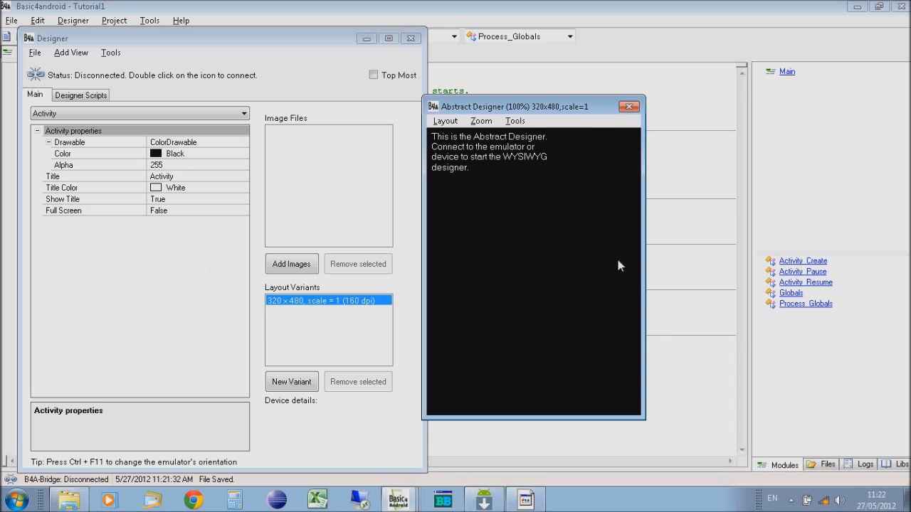
pyautogui.moveTo(328, 346)
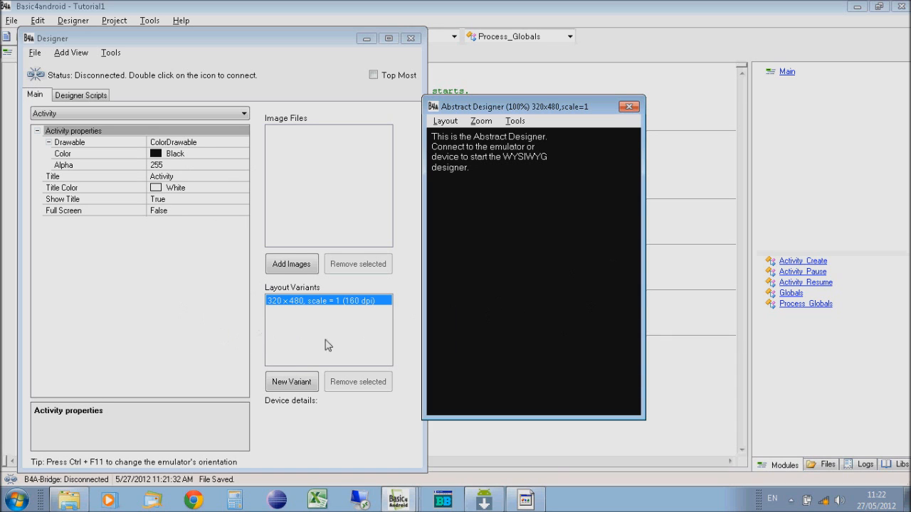
pyautogui.moveTo(483, 498)
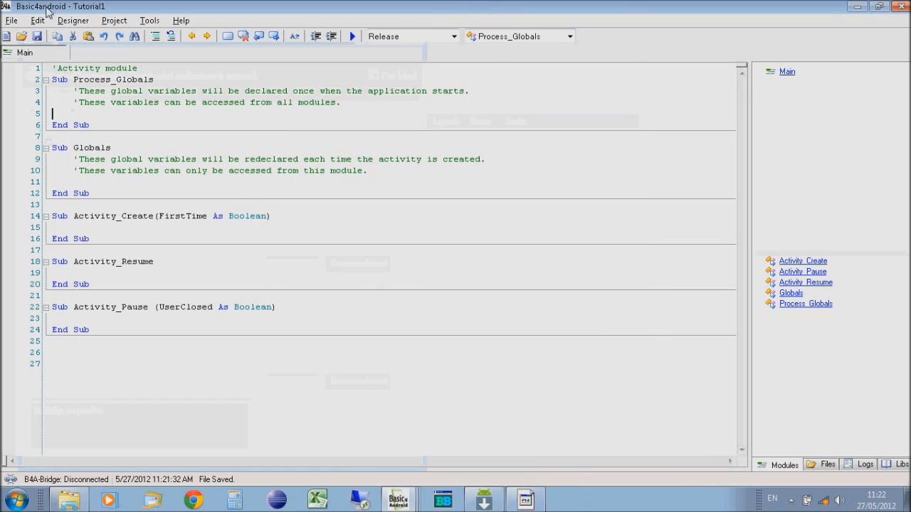
# - Launch the 2.3_device_HVGA virtual device from the AVD Manager
pyautogui.click(149, 20)
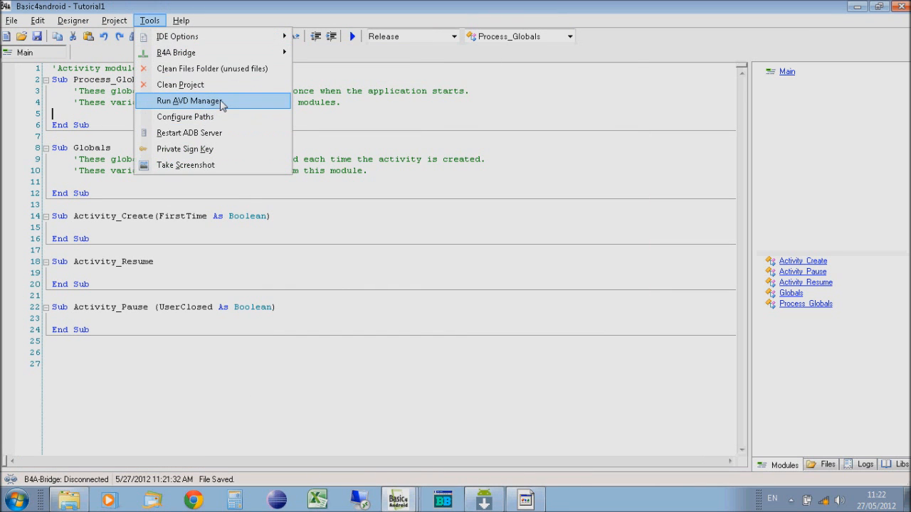
pyautogui.moveTo(324, 196)
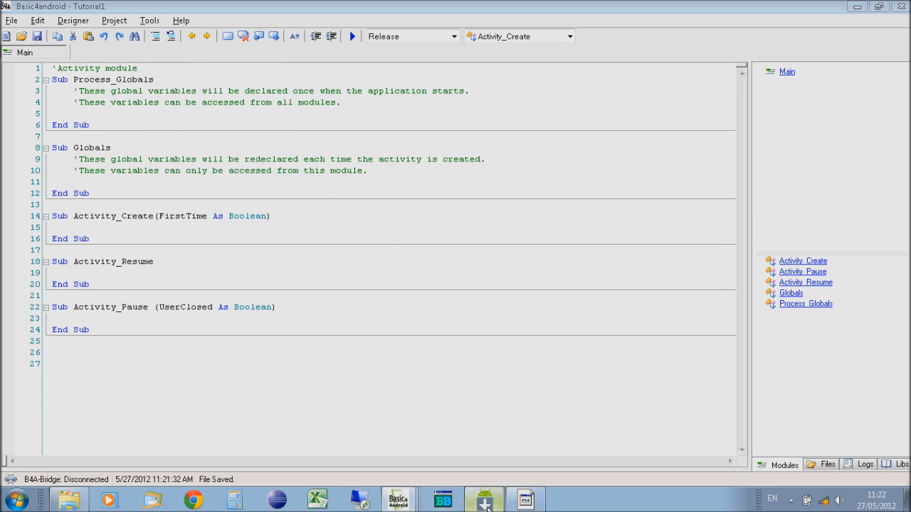
pyautogui.click(484, 498)
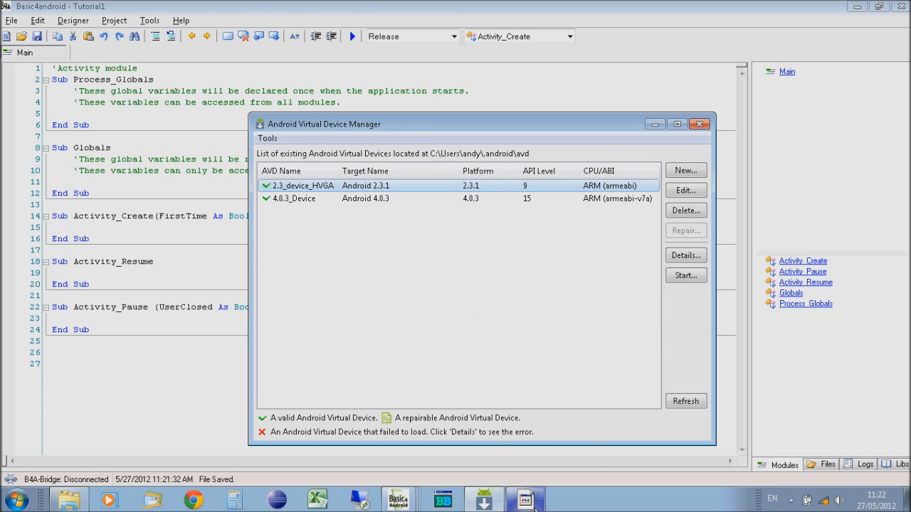
pyautogui.click(684, 275)
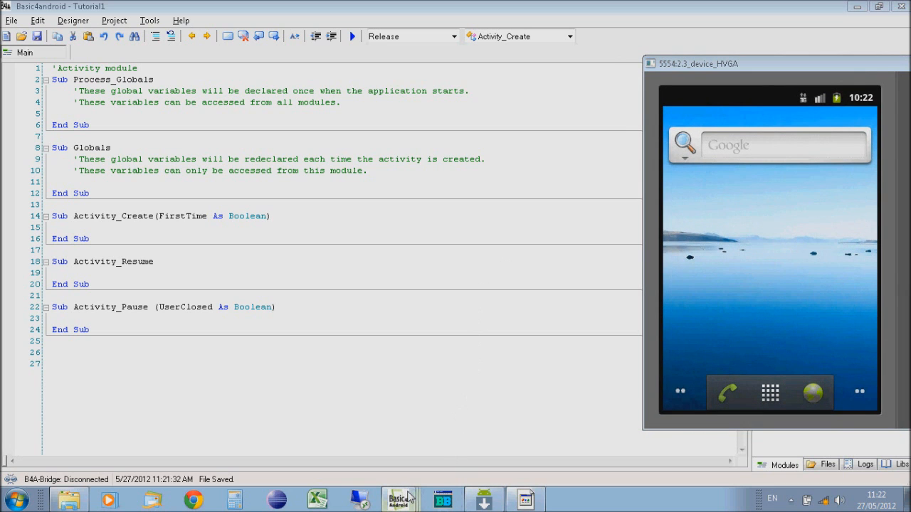
# - Switch back to Basic4android from the taskbar to reopen the Designer
pyautogui.click(400, 498)
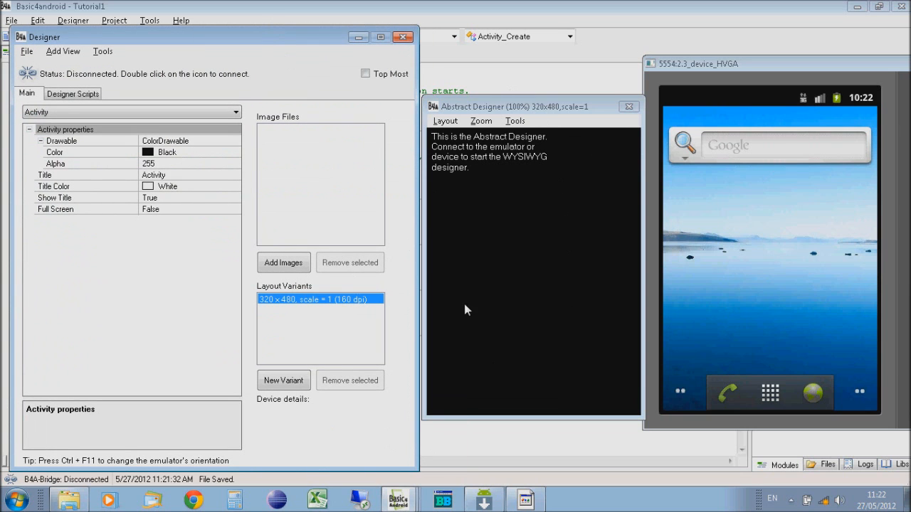
pyautogui.moveTo(544, 133)
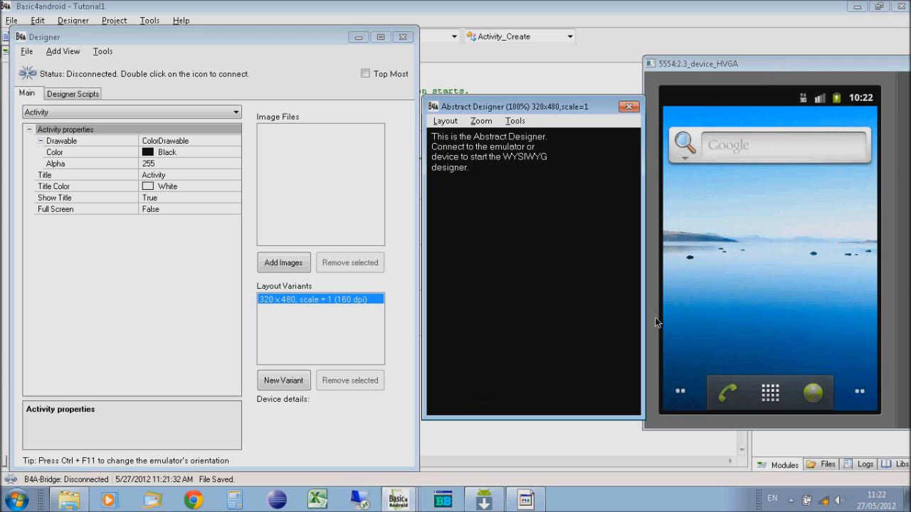
pyautogui.moveTo(375, 206)
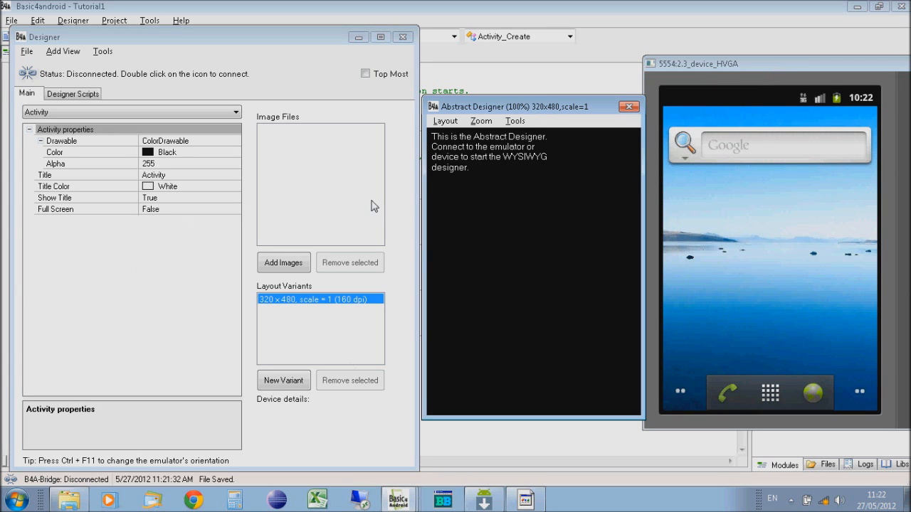
pyautogui.moveTo(255, 38)
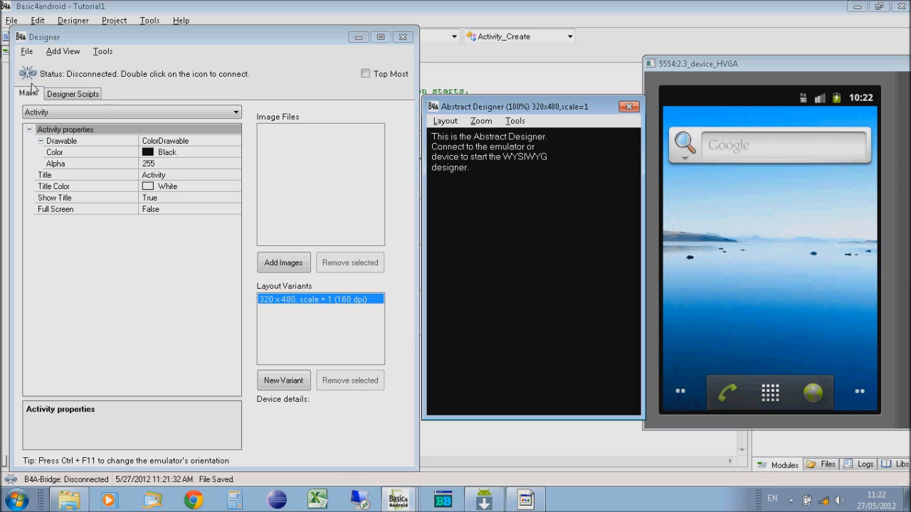
# - Double-click the Status connection icon to connect the Designer to the emulator
pyautogui.doubleClick(28, 73)
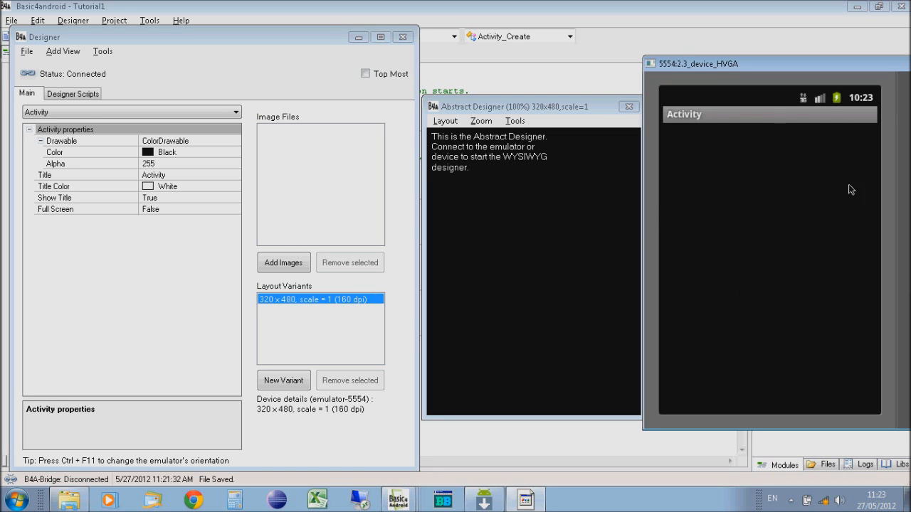
pyautogui.moveTo(688, 138)
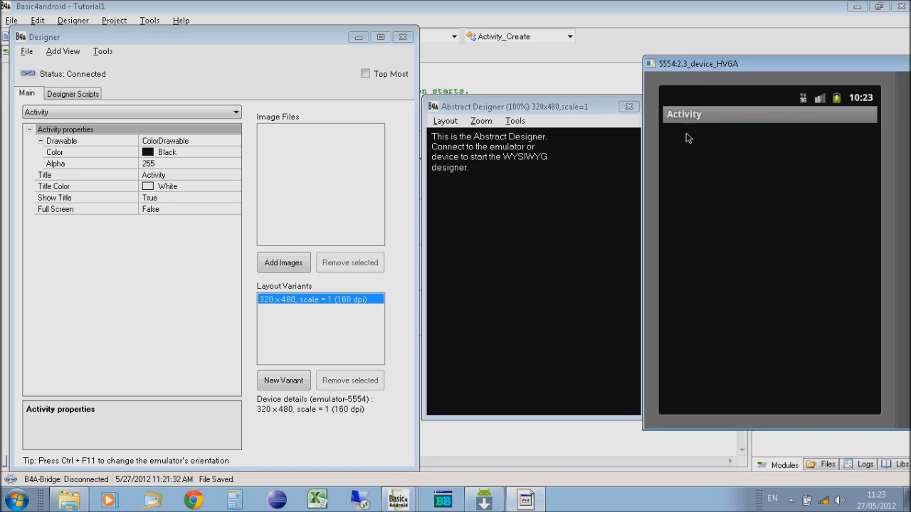
pyautogui.moveTo(202, 59)
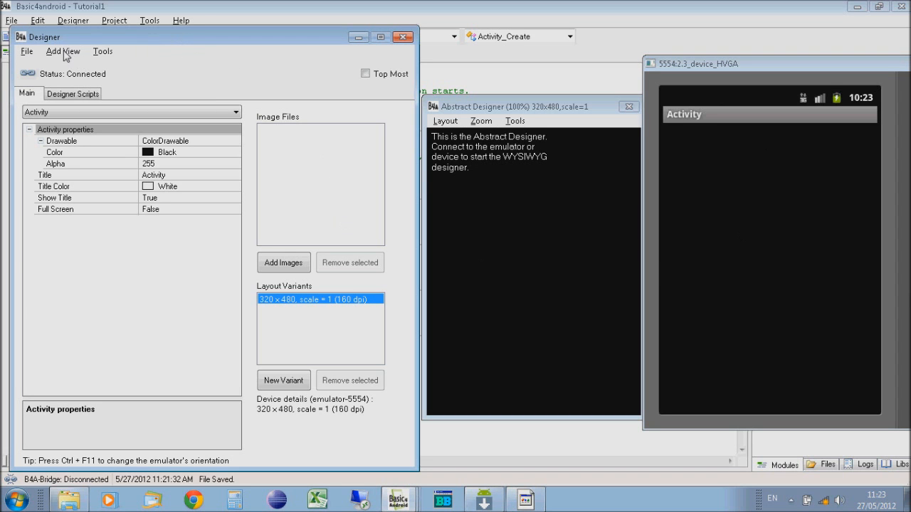
# - Add a Button view from the Designer's Add View menu
pyautogui.click(62, 51)
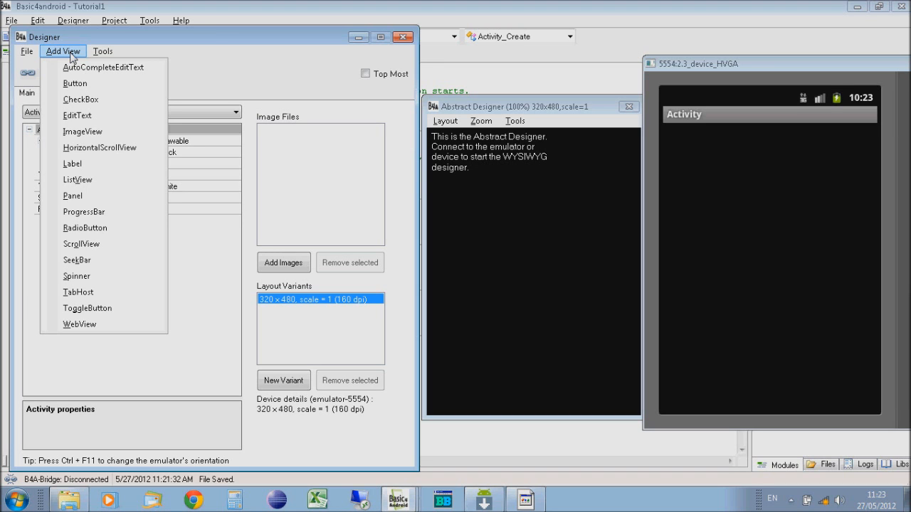
pyautogui.moveTo(103, 67)
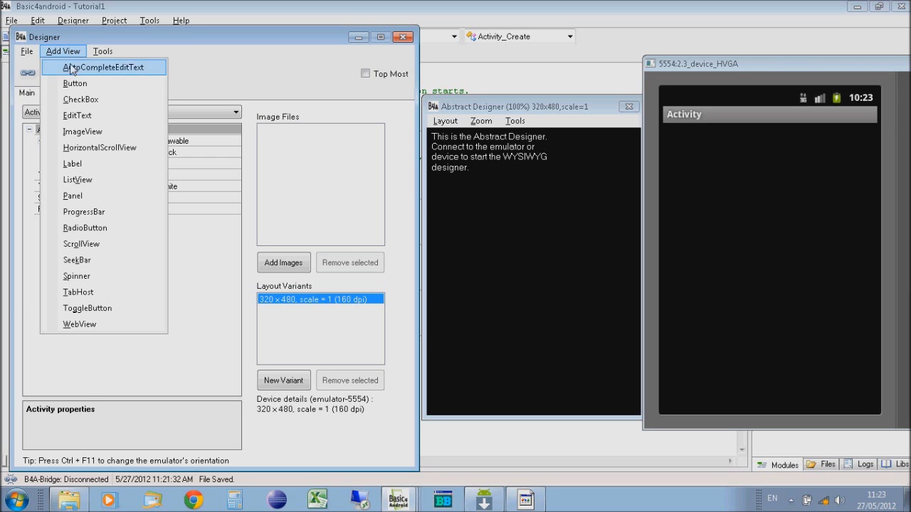
pyautogui.moveTo(76, 115)
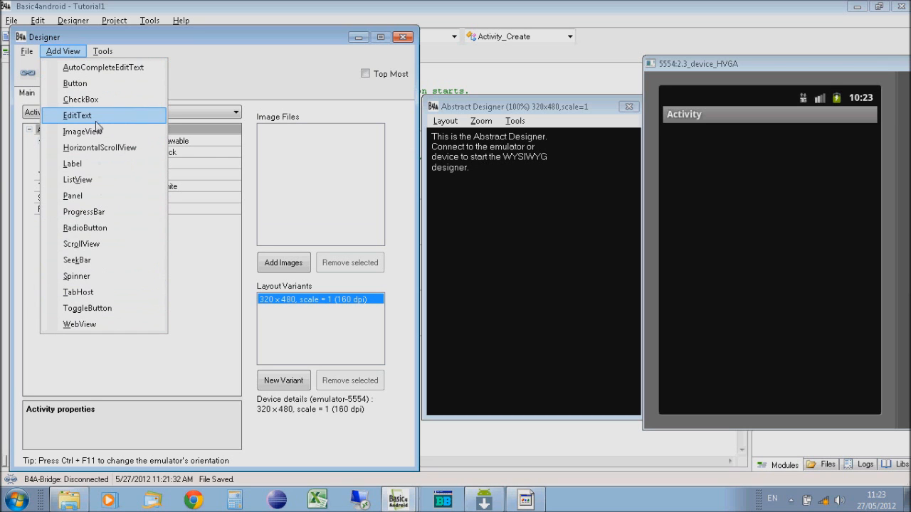
pyautogui.moveTo(75, 84)
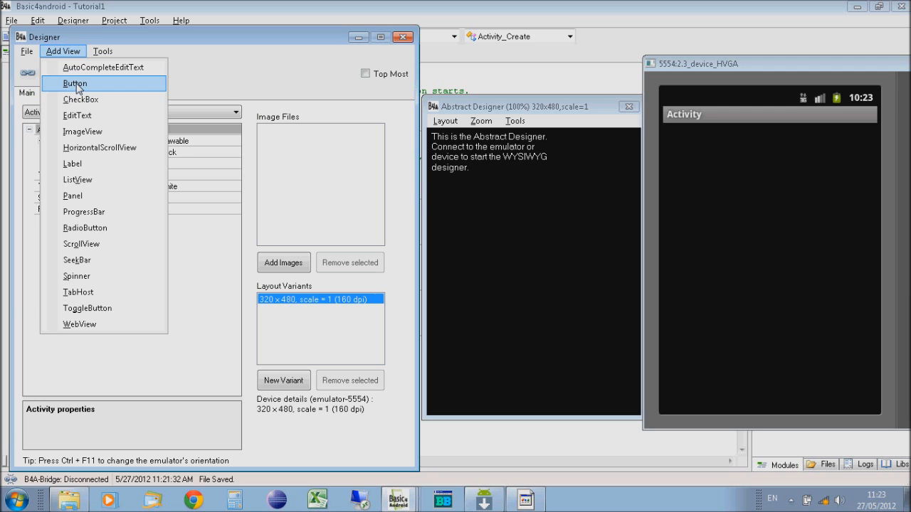
pyautogui.click(75, 83)
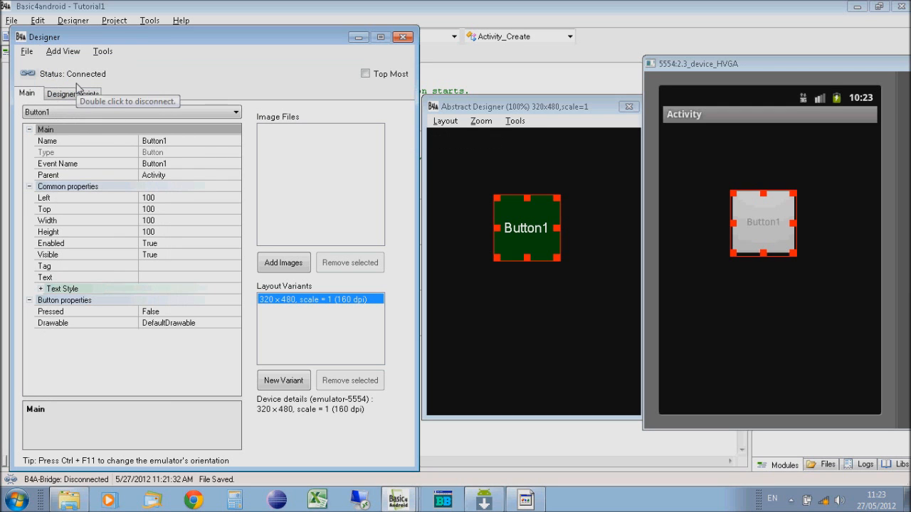
pyautogui.moveTo(526, 222)
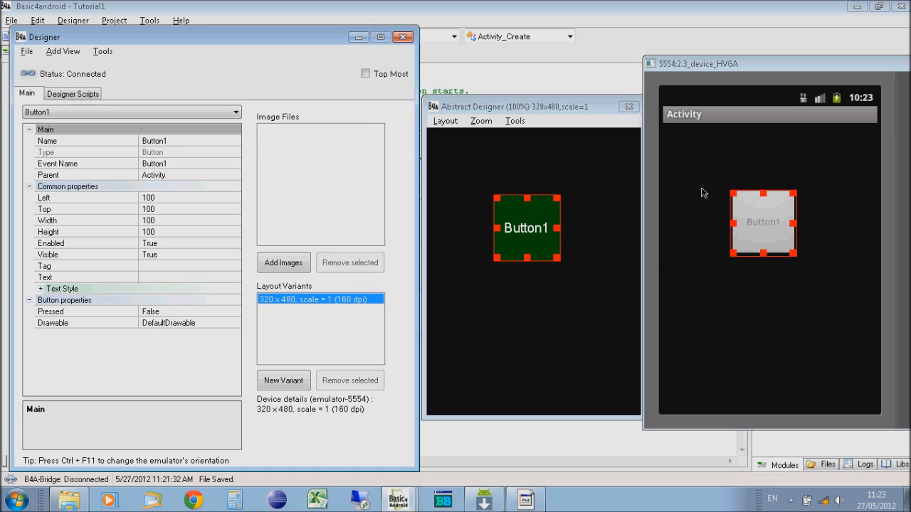
pyautogui.moveTo(804, 211)
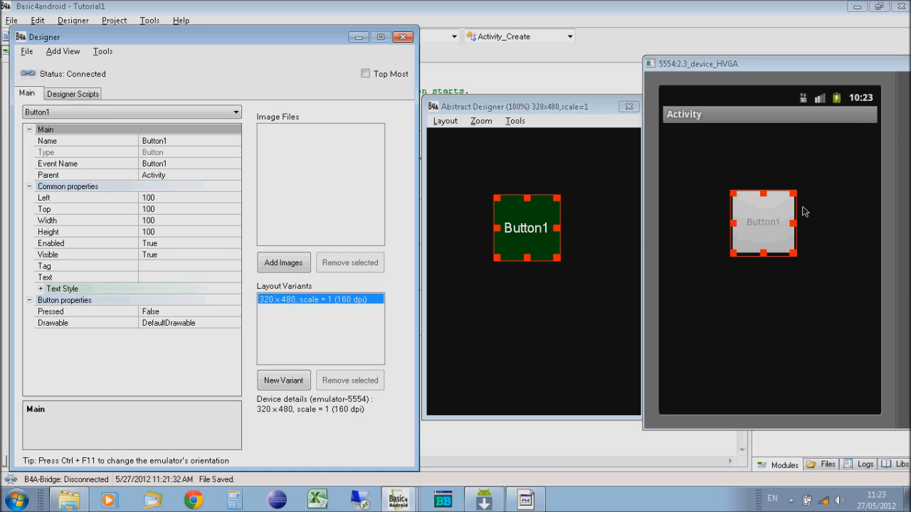
pyautogui.moveTo(516, 227)
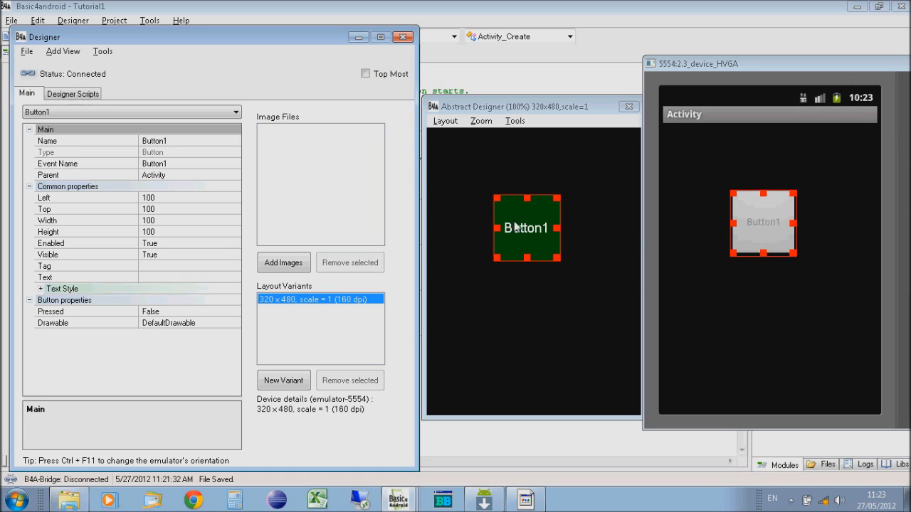
pyautogui.moveTo(557, 231)
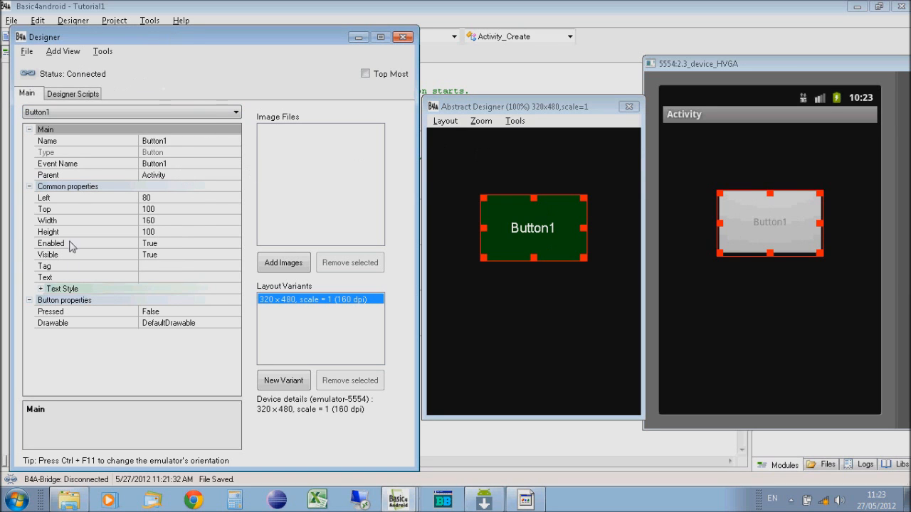
pyautogui.moveTo(93, 264)
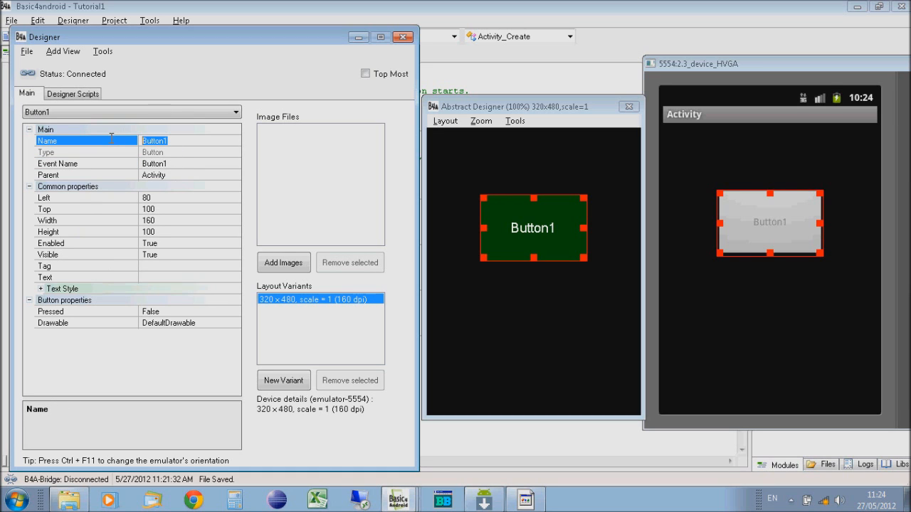
# - Start renaming Button1 to 'myButton', then cancel so it stays Button1
pyautogui.write('myBu')
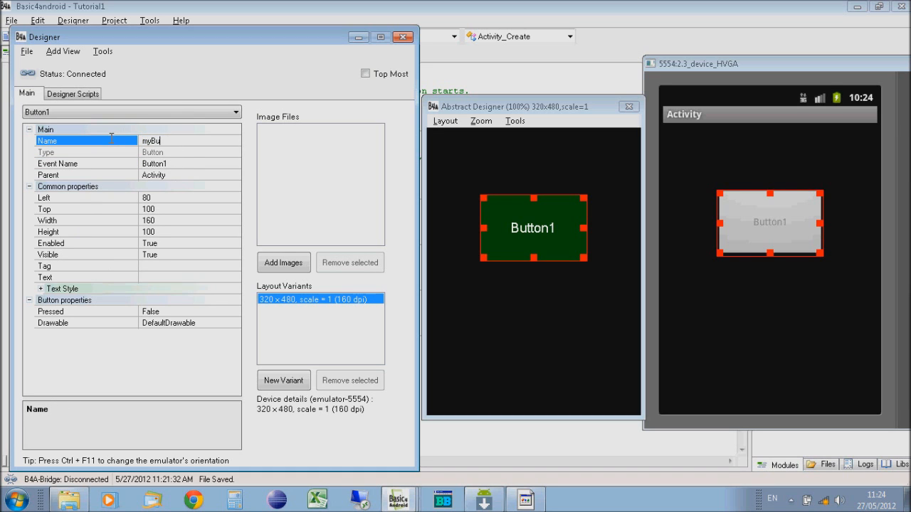
pyautogui.write('button')
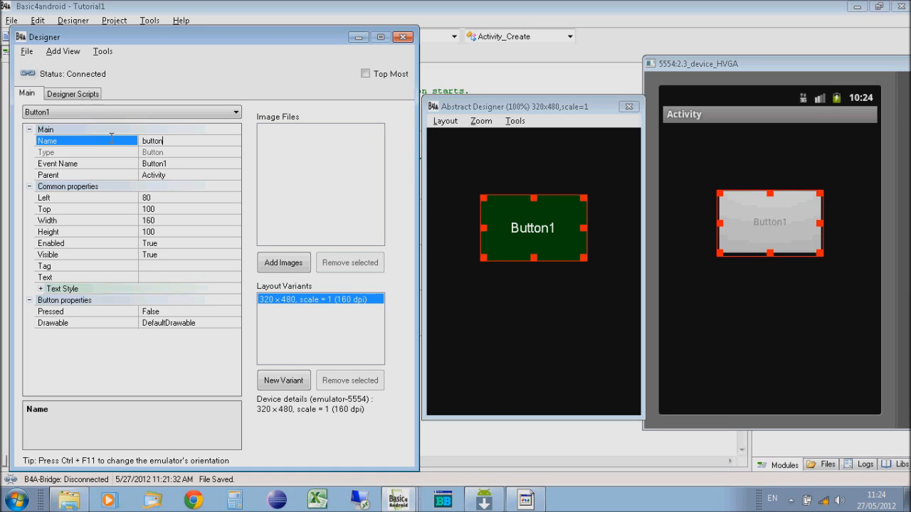
pyautogui.press('Return')
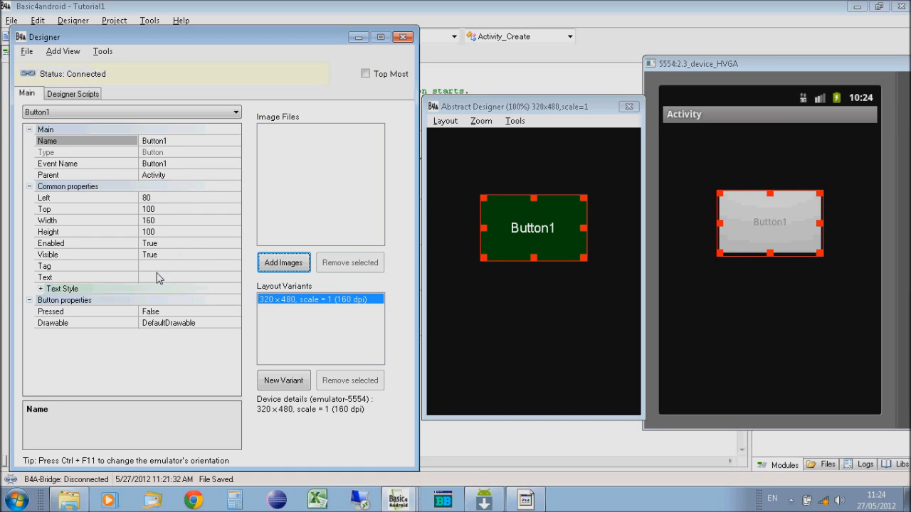
# - Set Button1's Text property to 'Click Me!'
pyautogui.click(86, 276)
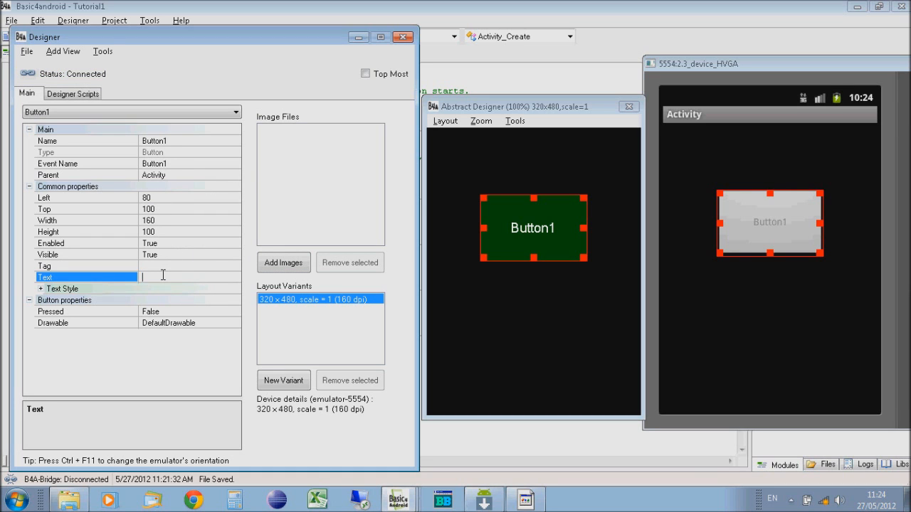
pyautogui.write('Click Me!')
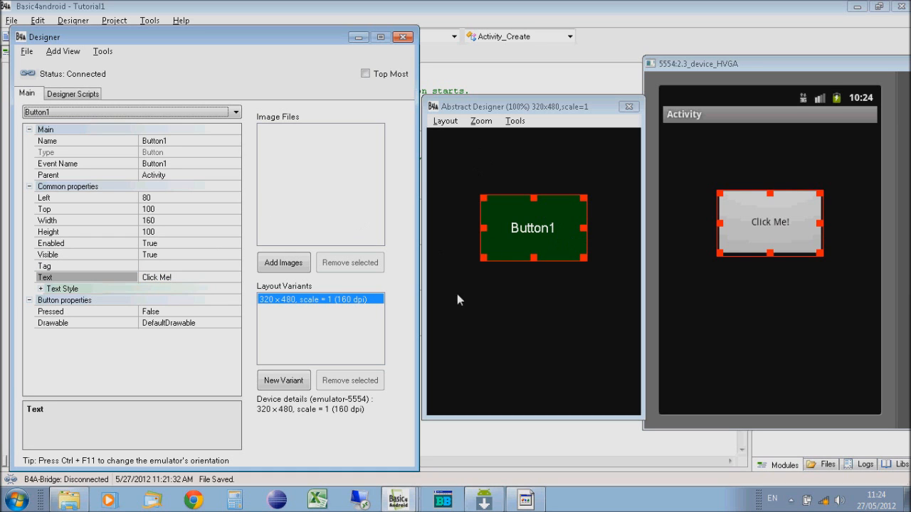
pyautogui.moveTo(753, 90)
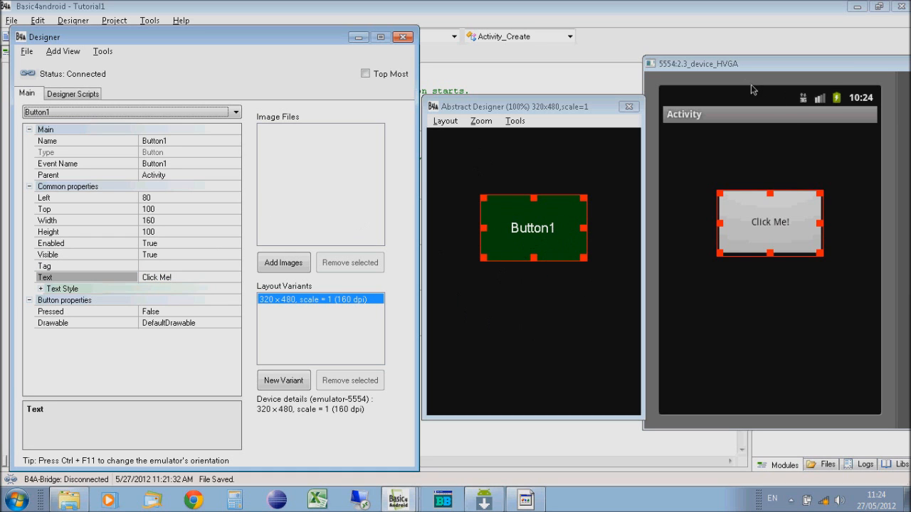
pyautogui.moveTo(768, 263)
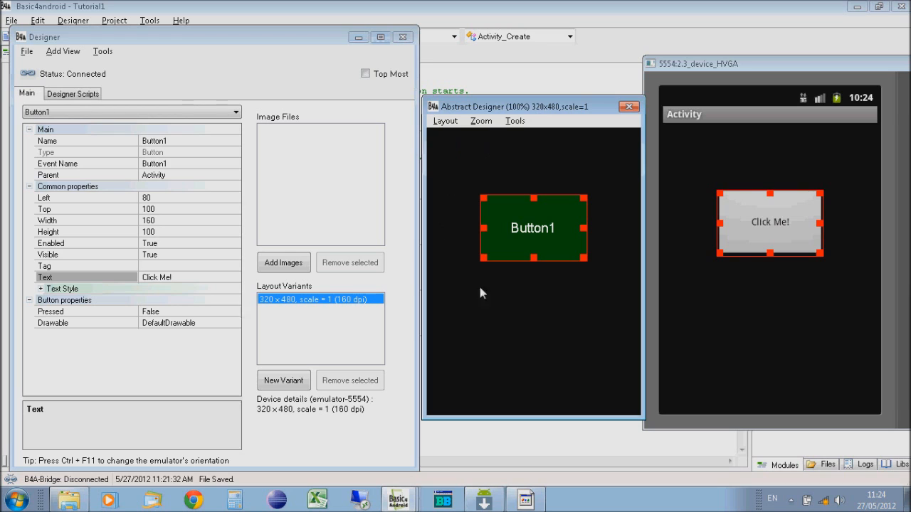
pyautogui.moveTo(497, 290)
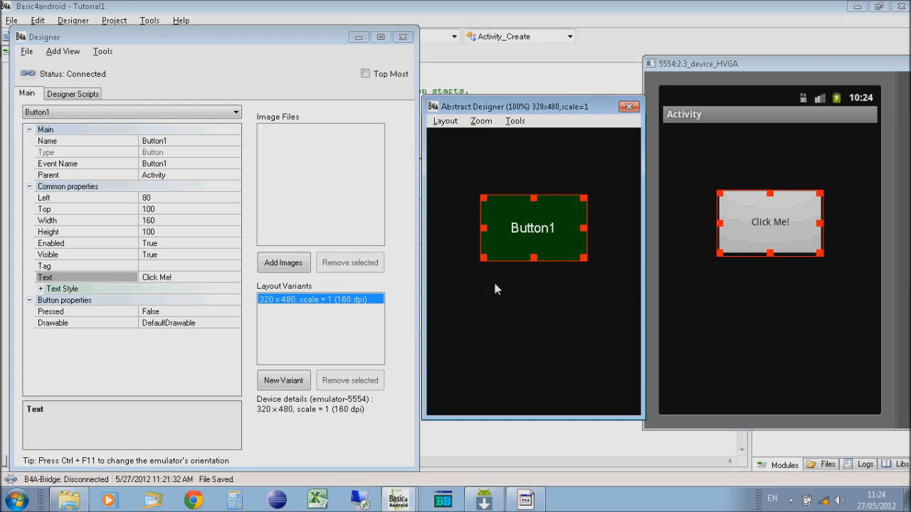
pyautogui.moveTo(459, 328)
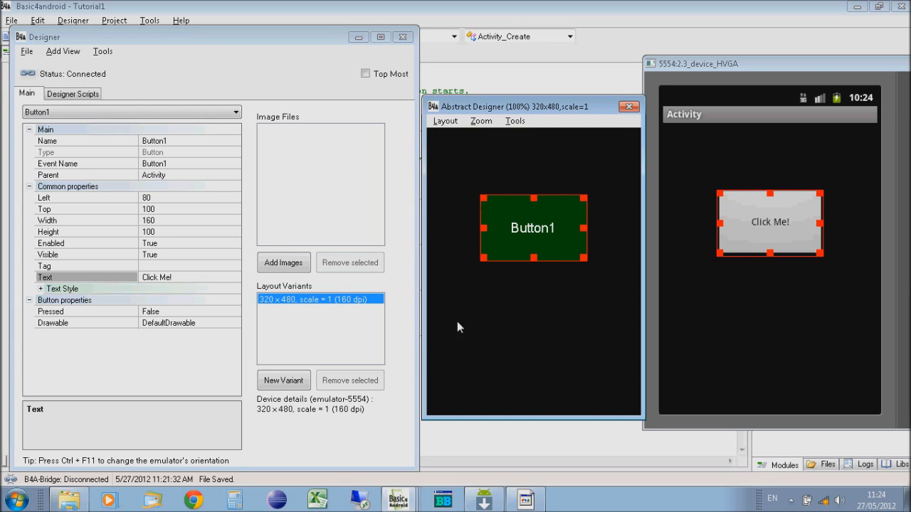
pyautogui.moveTo(222, 38)
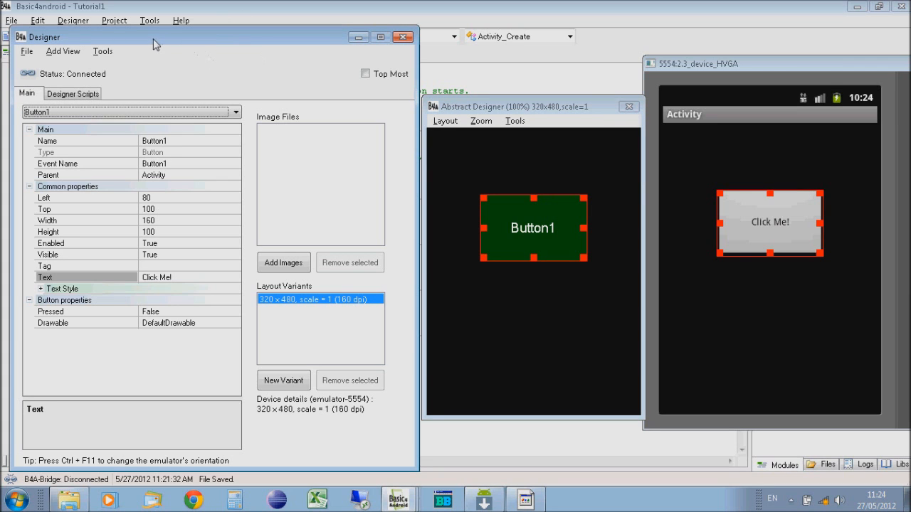
pyautogui.moveTo(133, 44)
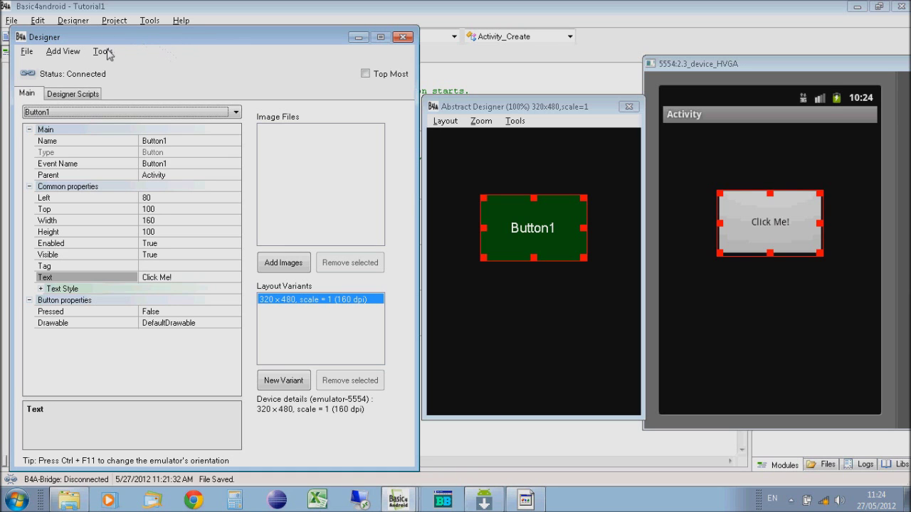
# - Use Generate Members to tick Button1's Click event and generate its sub
pyautogui.click(103, 51)
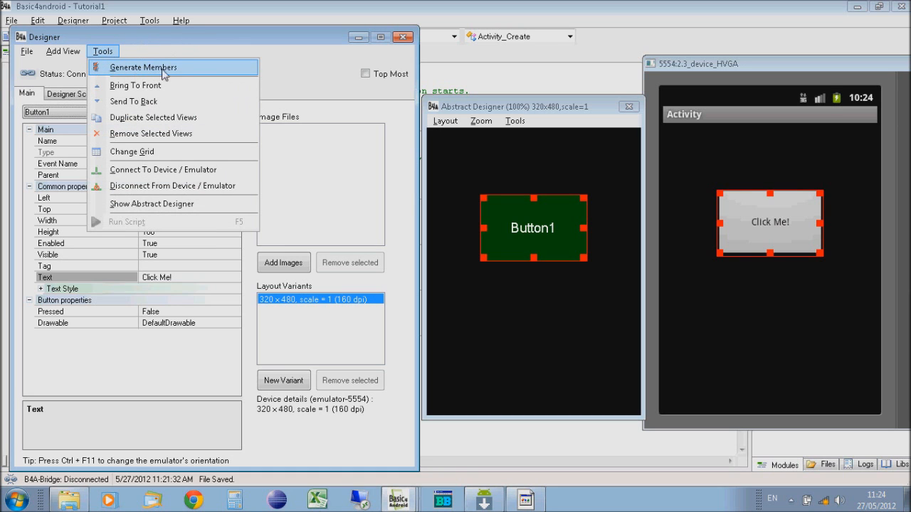
pyautogui.moveTo(197, 71)
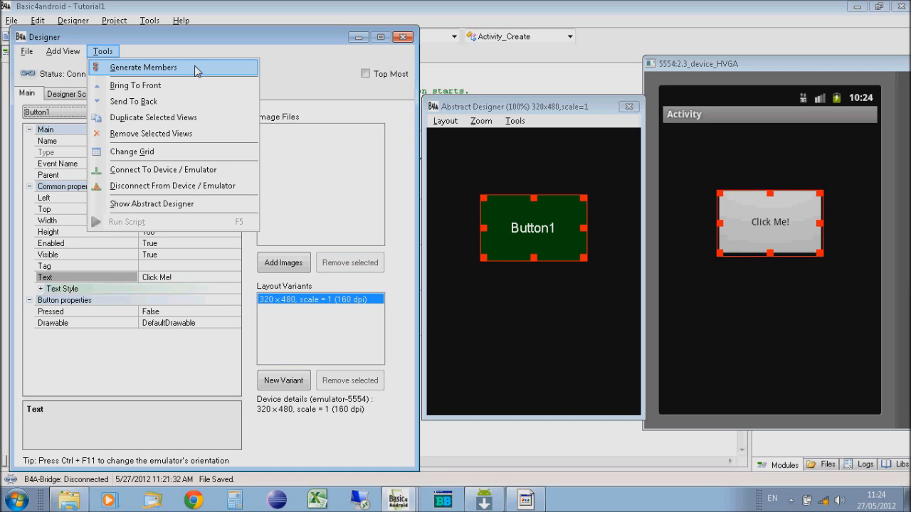
pyautogui.click(143, 67)
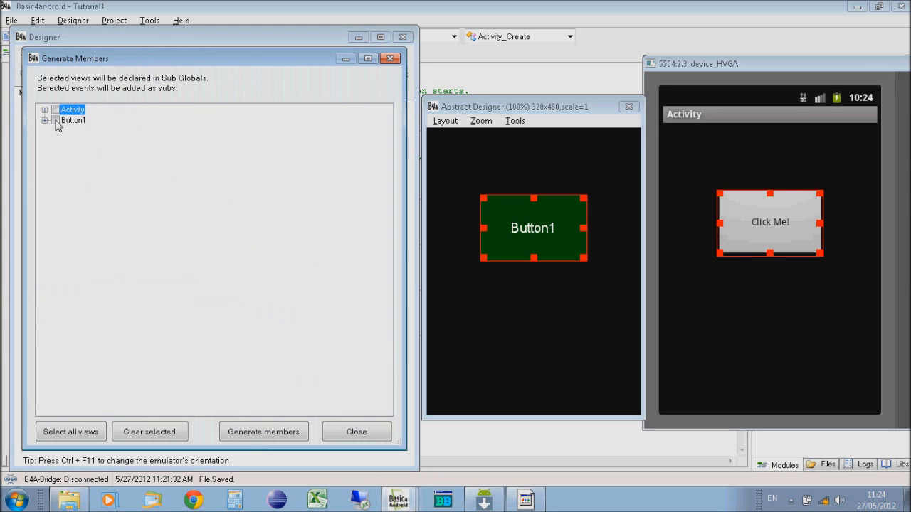
pyautogui.click(44, 119)
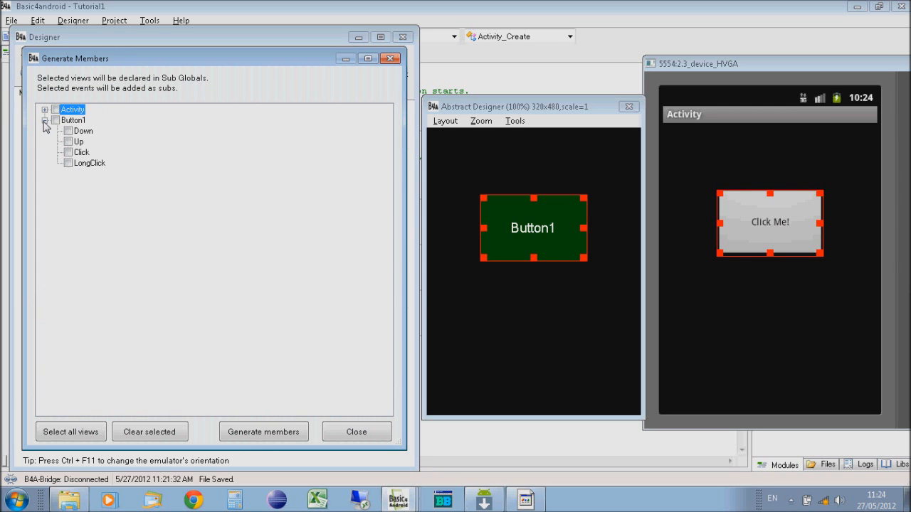
pyautogui.click(68, 152)
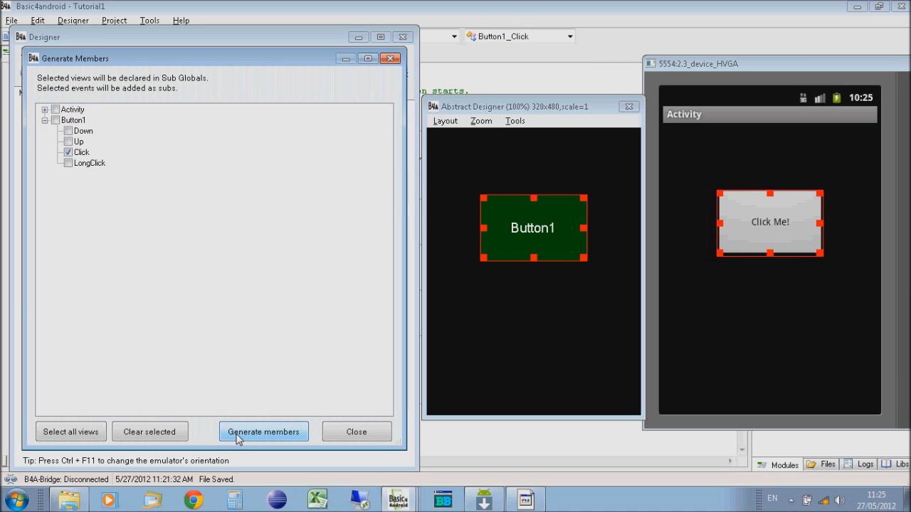
pyautogui.click(263, 432)
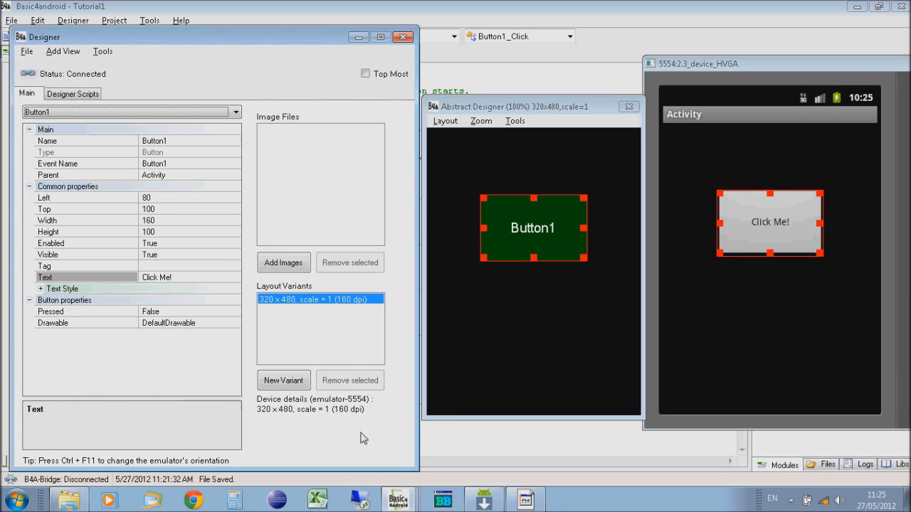
pyautogui.moveTo(472, 18)
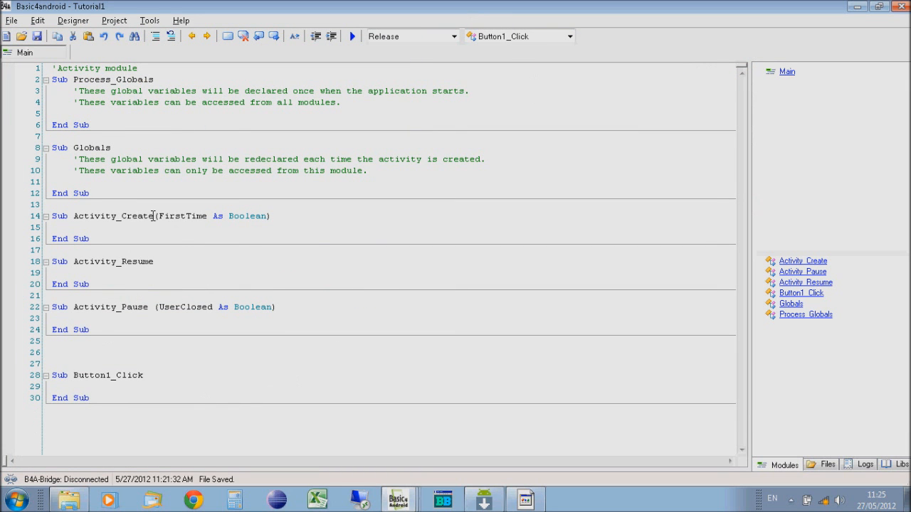
# - Type Msgbox("You clicked the button!","Button Clicked") inside Button1_Click
pyautogui.click(75, 386)
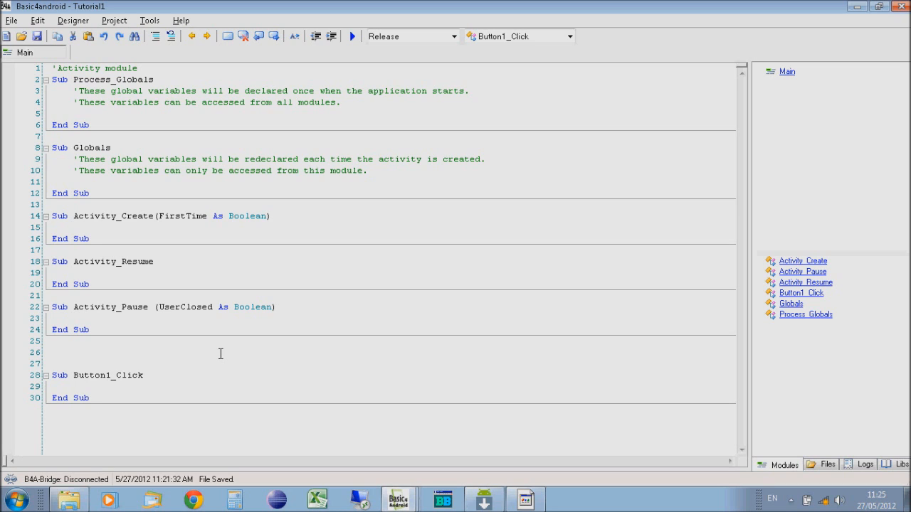
pyautogui.write('showmsgb')
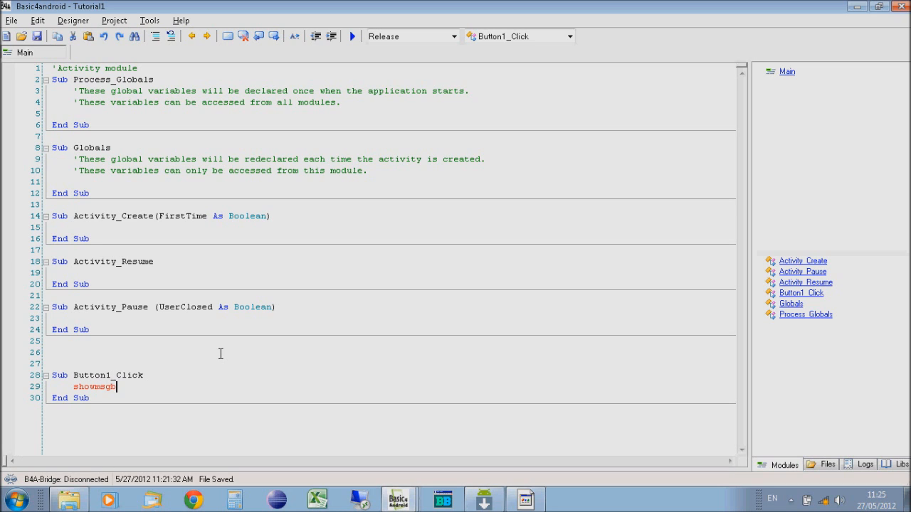
pyautogui.write('ox')
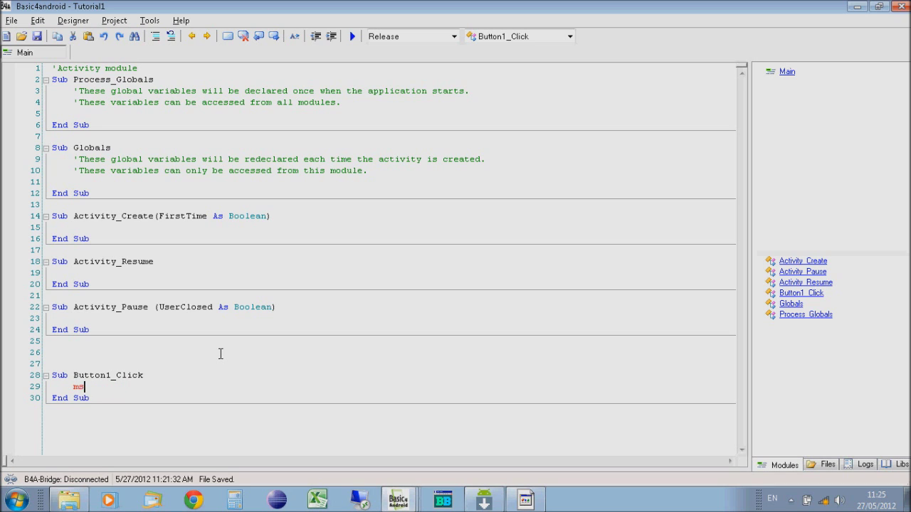
pyautogui.write('msgbox (')
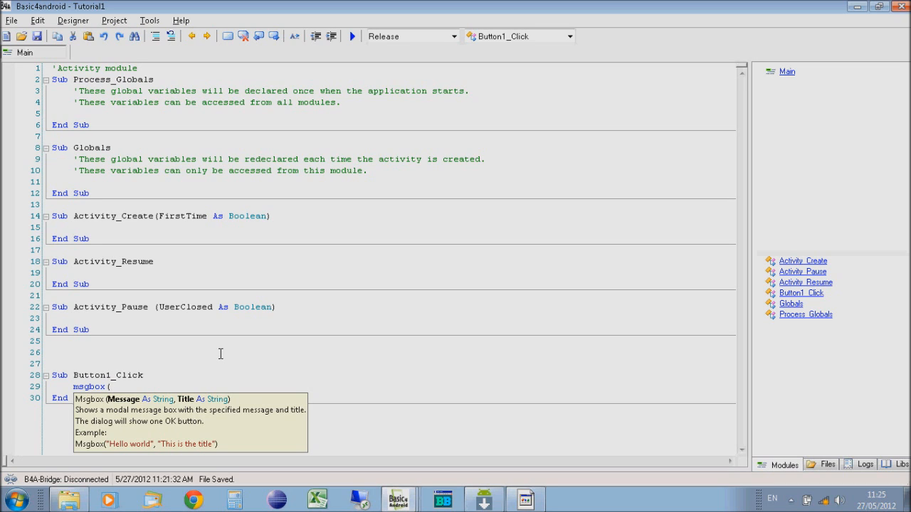
pyautogui.write('"You clicke')
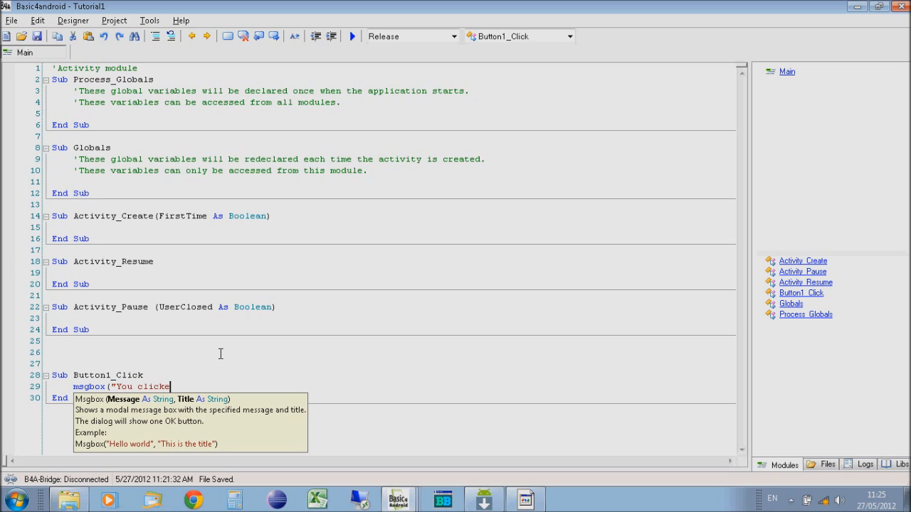
pyautogui.write('d the buttoin')
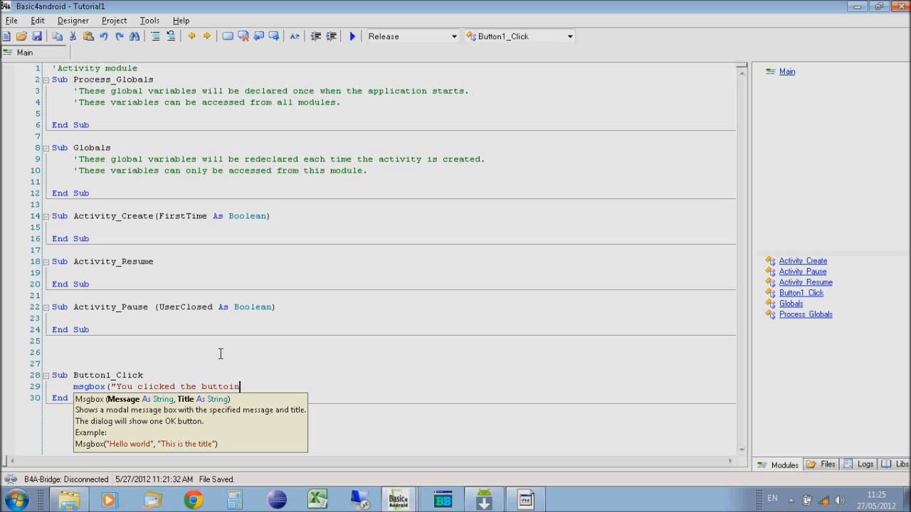
pyautogui.write('!"')
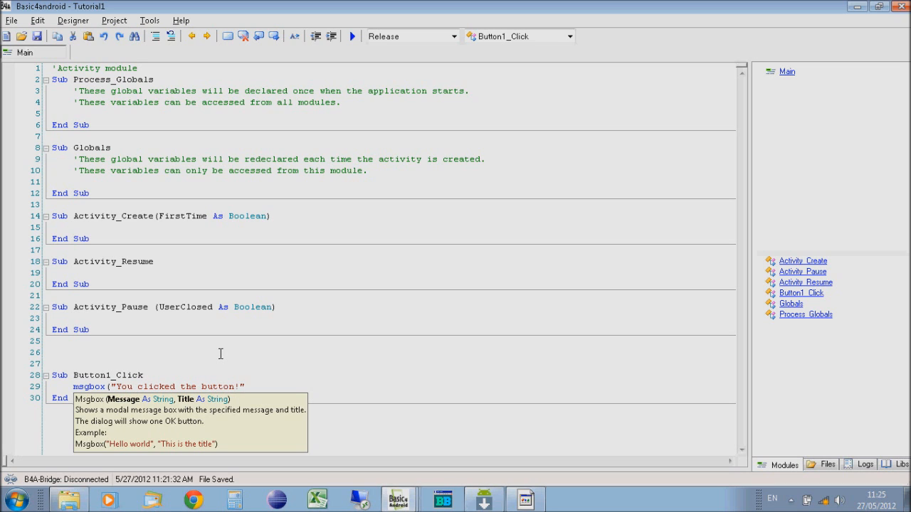
pyautogui.write(',"')
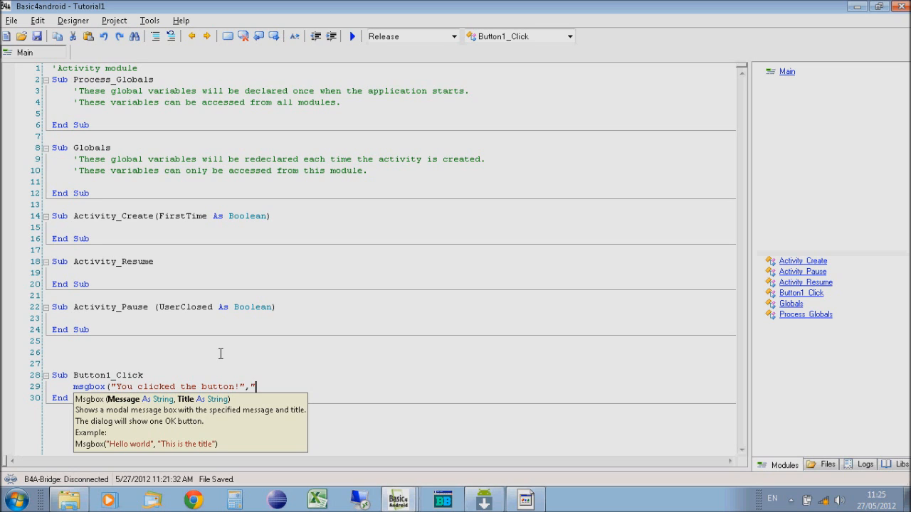
pyautogui.write('Button Clicked')
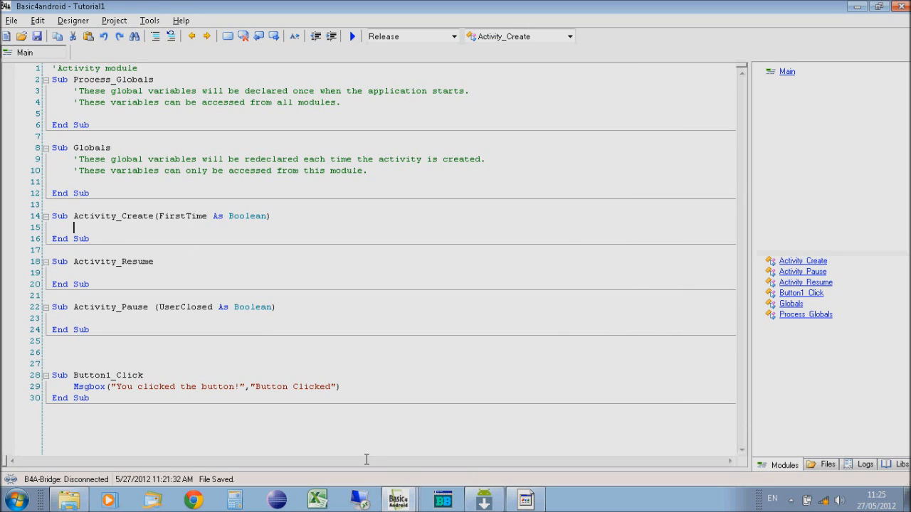
# - Save the layout as 'main' and close the Designer window
pyautogui.click(72, 20)
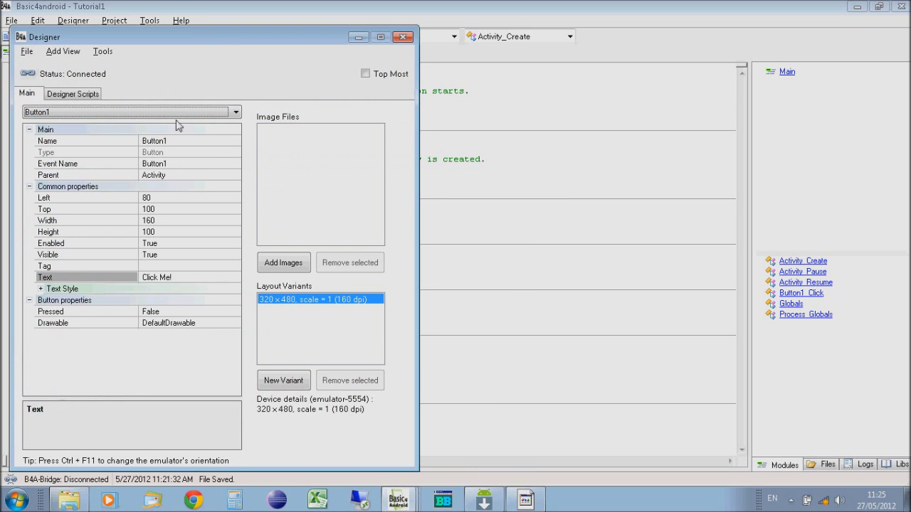
pyautogui.moveTo(46, 105)
pyautogui.write('main')
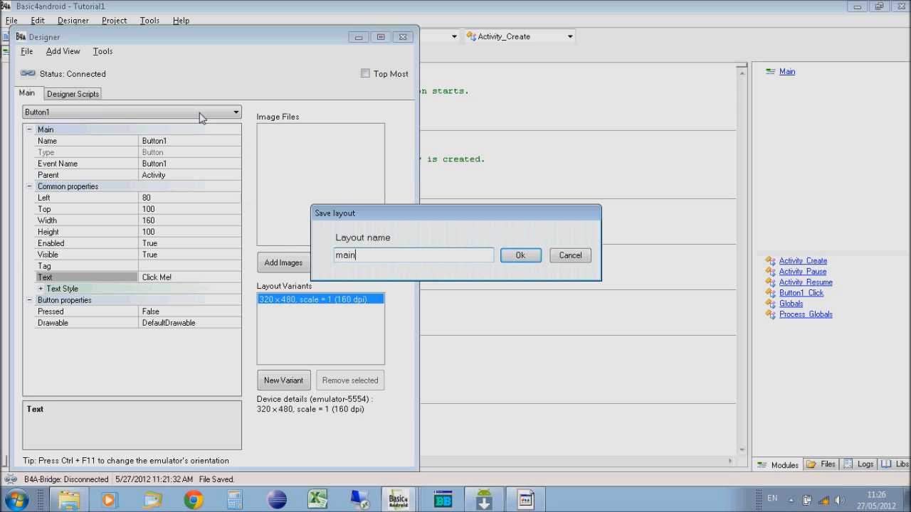
pyautogui.click(520, 254)
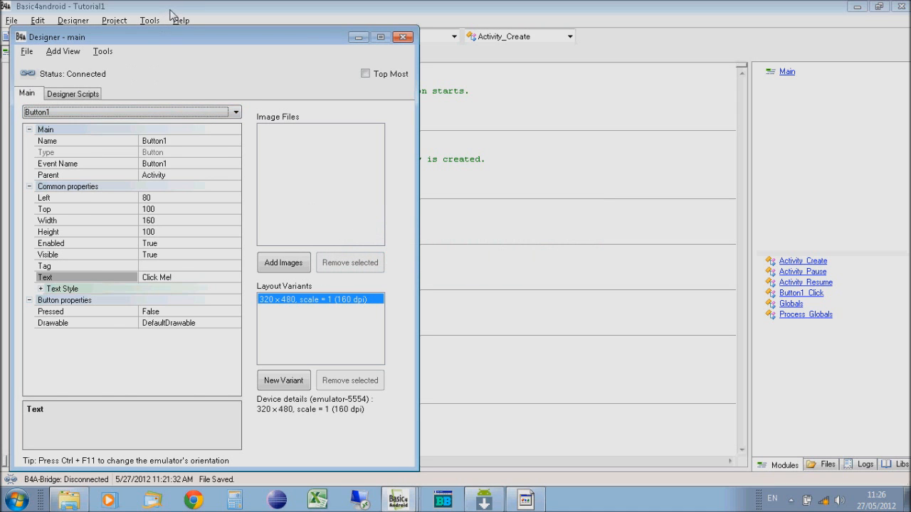
pyautogui.click(403, 37)
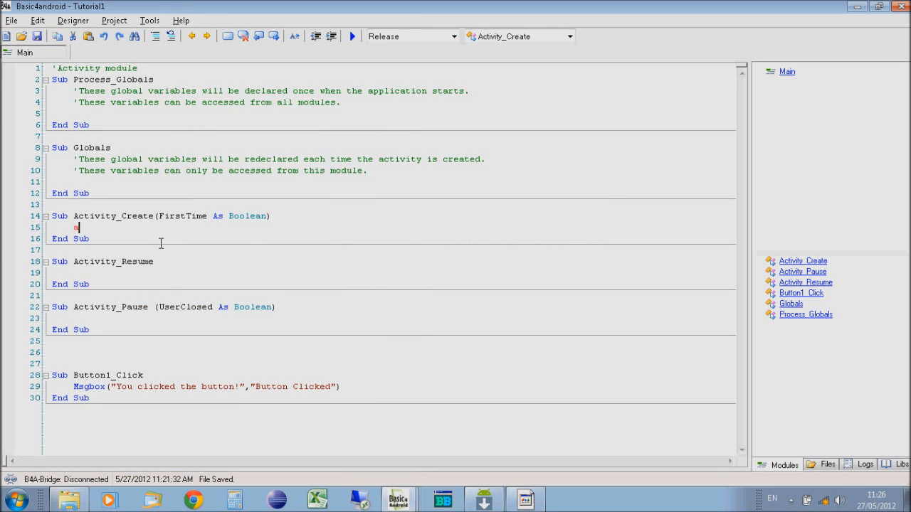
# - Add Activity.LoadLayout("Main") to Activity_Create
pyautogui.write('activity.lo')
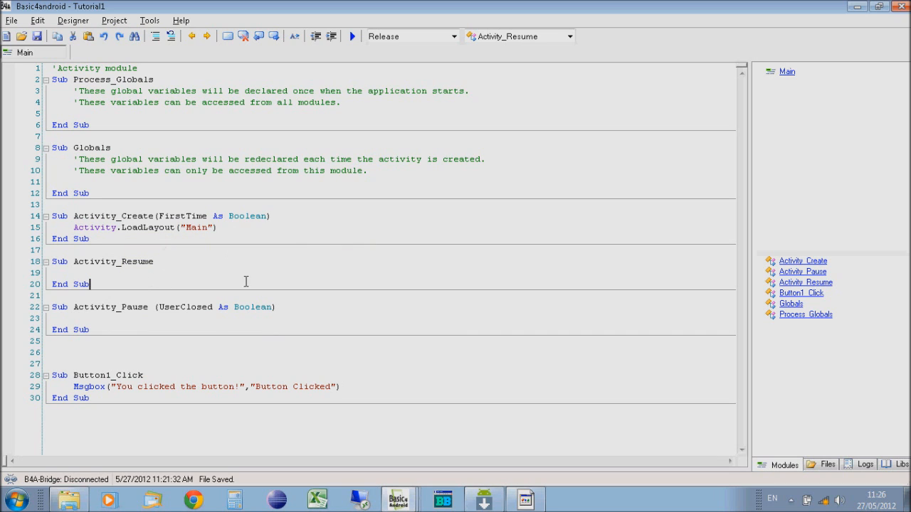
pyautogui.moveTo(352, 36)
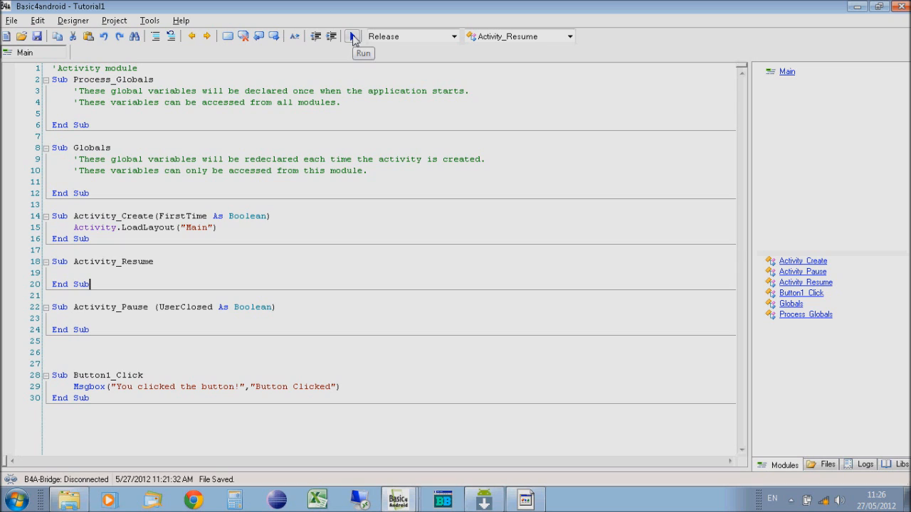
# - Start the compile-and-run and enter the tutorial1 package name
pyautogui.click(351, 36)
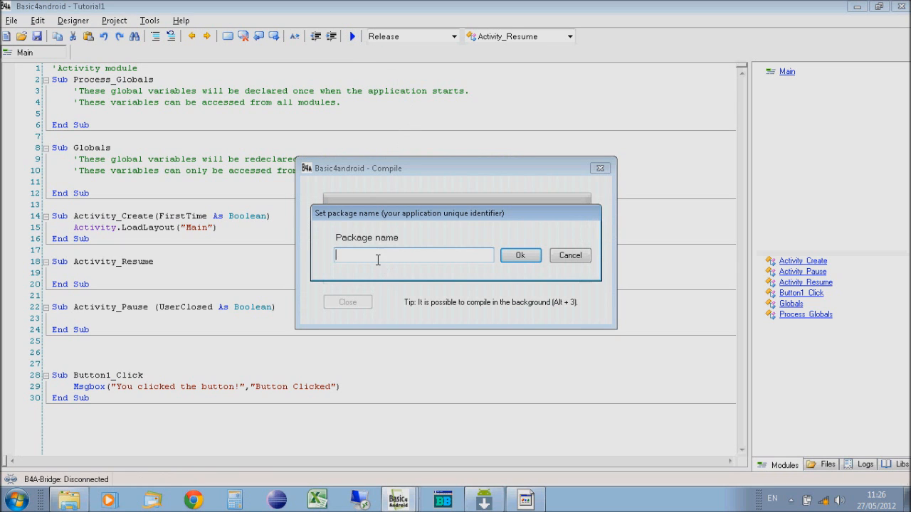
pyautogui.write('tutoria')
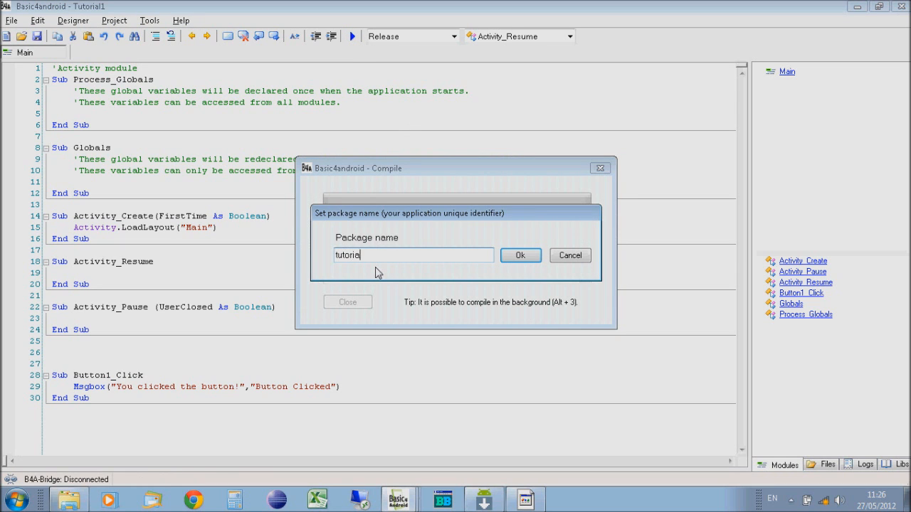
pyautogui.write('l1.')
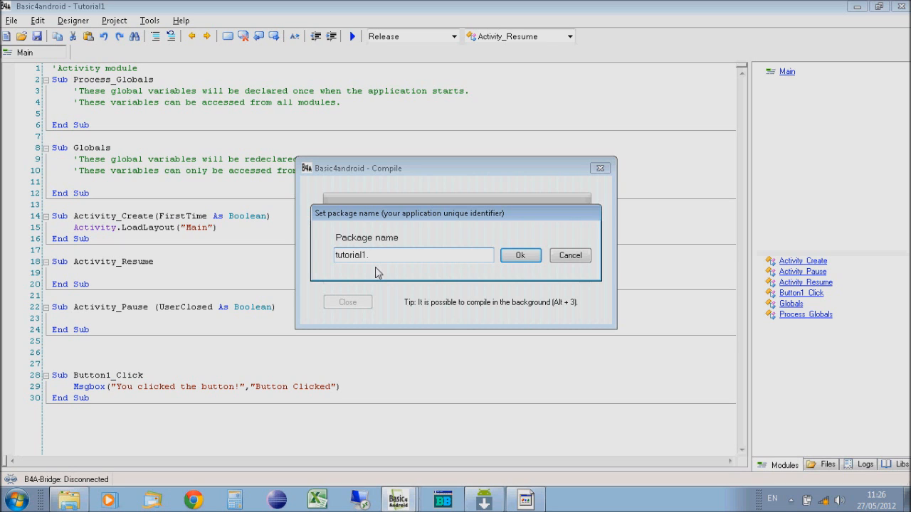
pyautogui.write('eacodi')
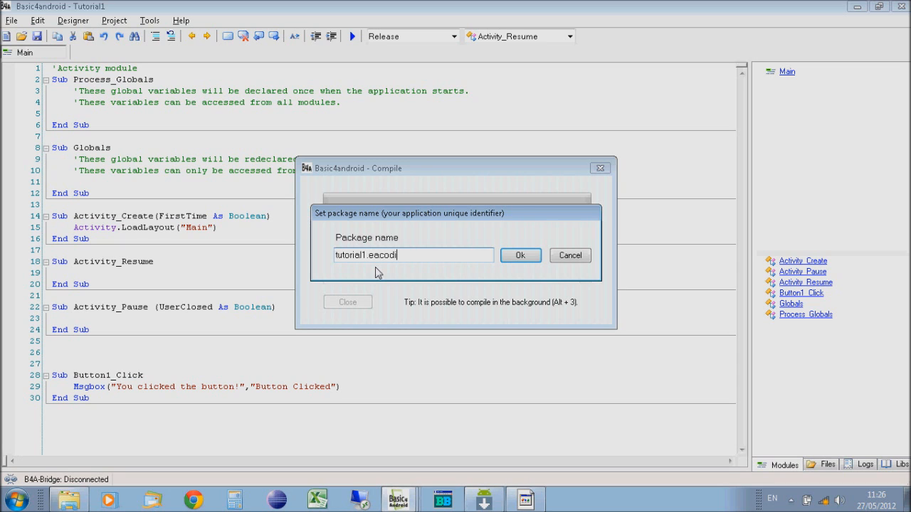
pyautogui.write('ng.c')
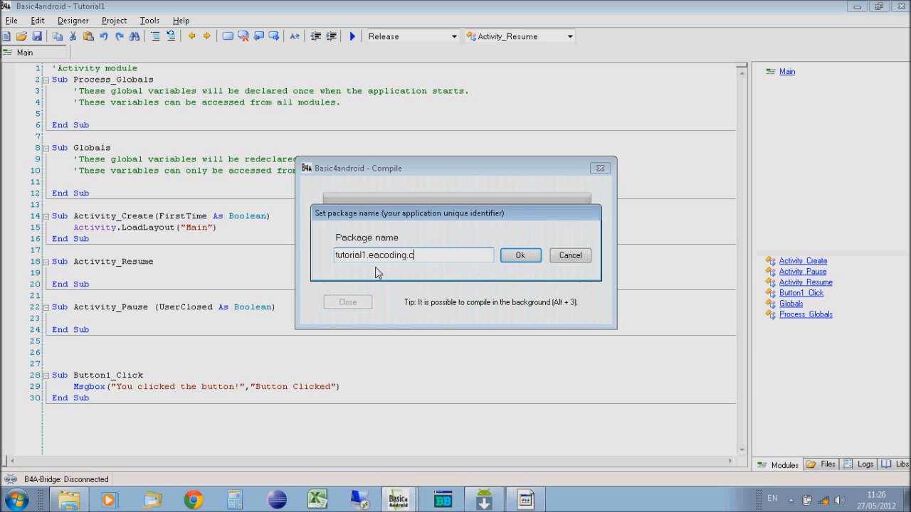
pyautogui.click(520, 254)
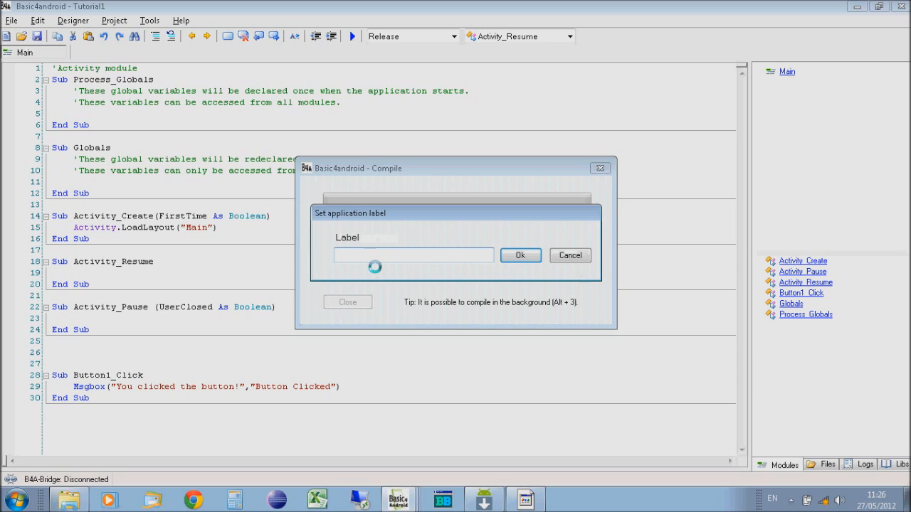
# - Enter the Tutorial application label to finish building onto the emulator
pyautogui.write('Tuto')
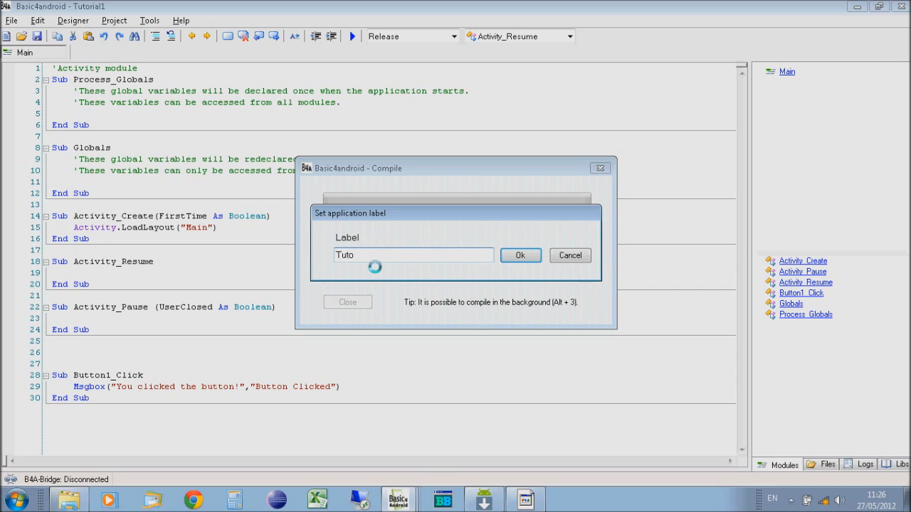
pyautogui.write('ria')
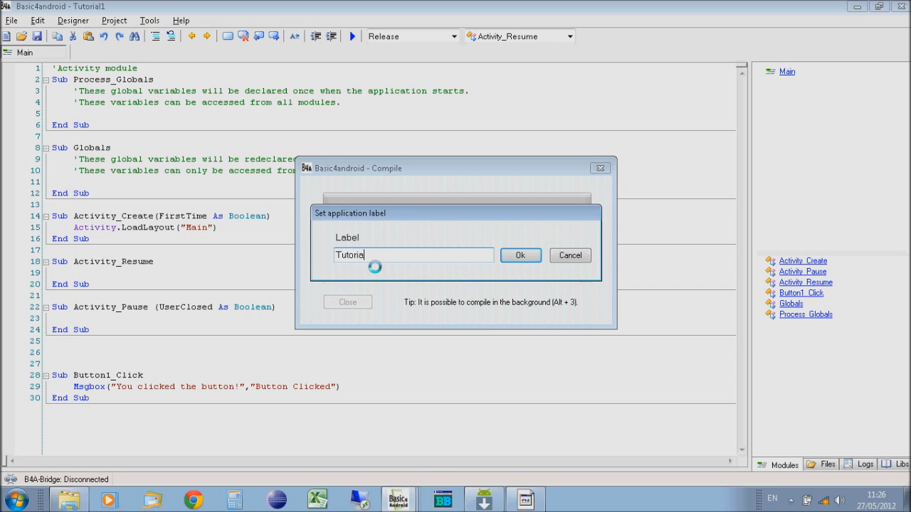
pyautogui.click(520, 256)
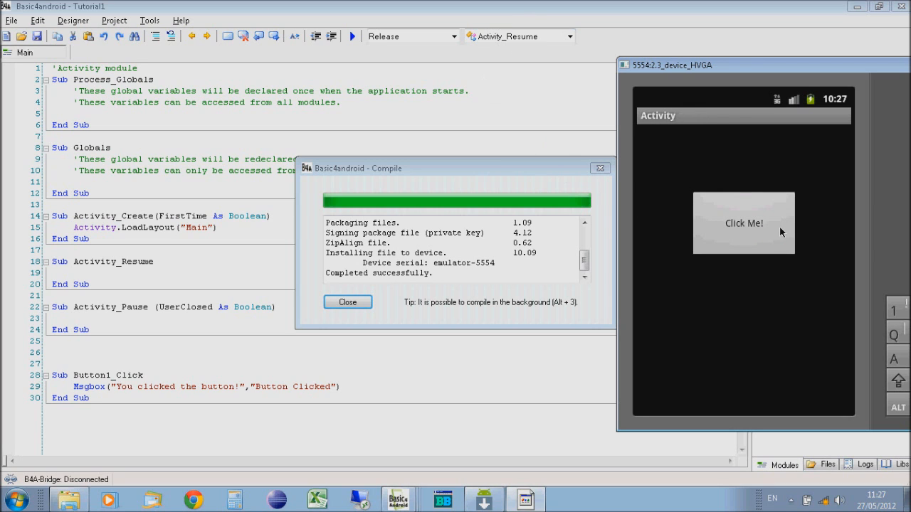
pyautogui.moveTo(769, 228)
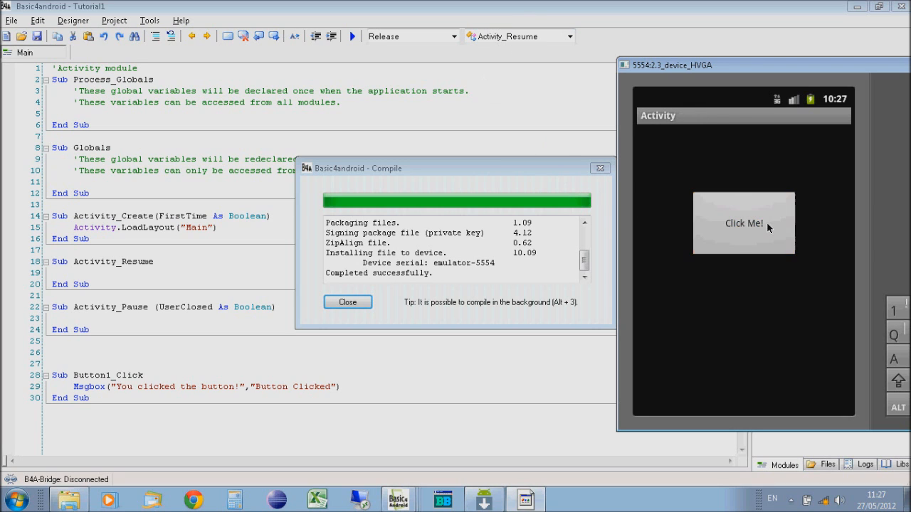
# - Tap Click Me! to show the message box, then dismiss it with OK
pyautogui.click(742, 222)
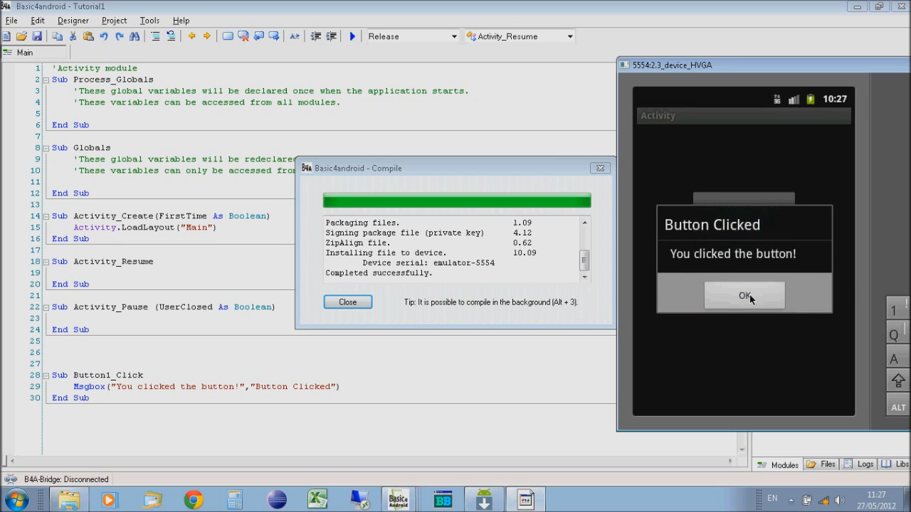
pyautogui.click(744, 296)
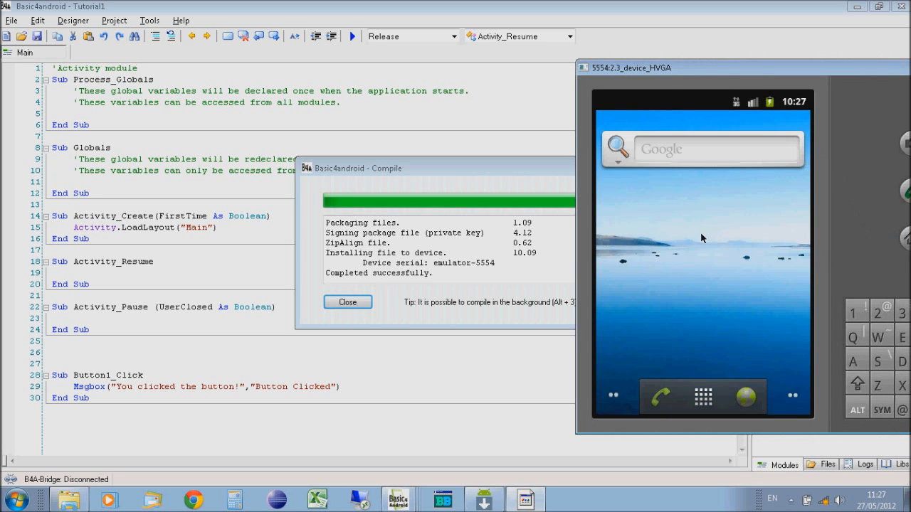
pyautogui.moveTo(662, 242)
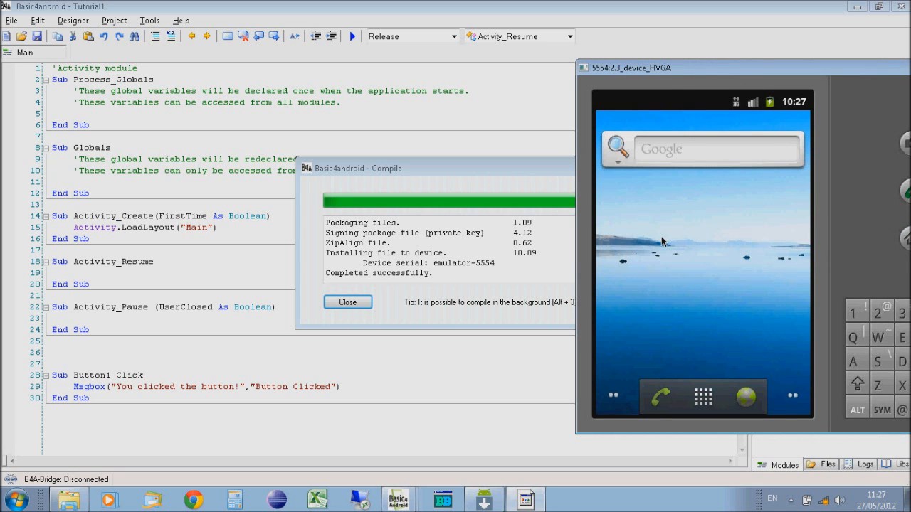